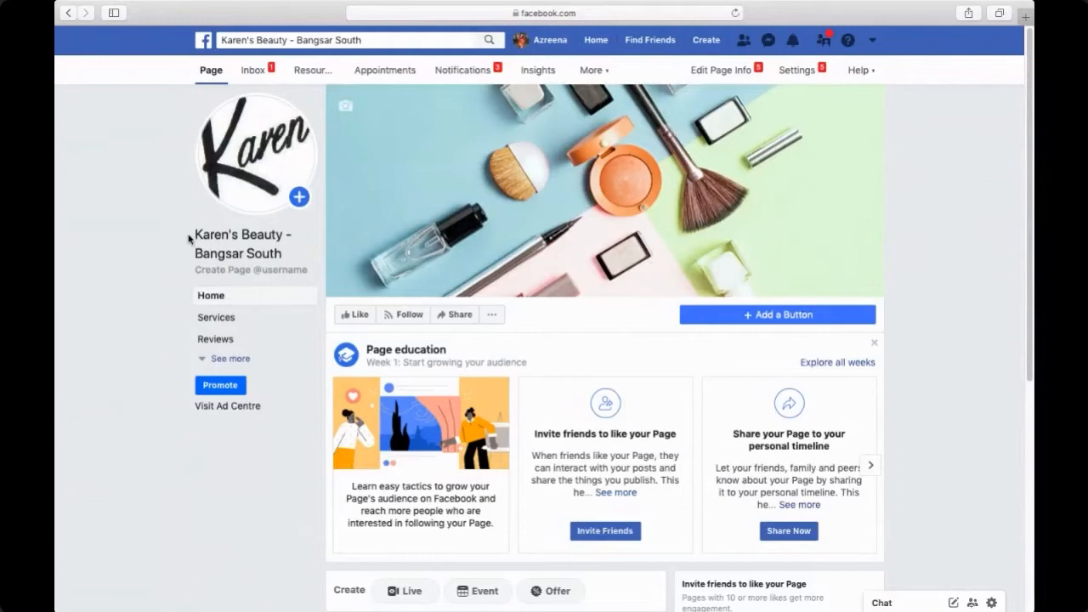
{"action": "mouse_move", "coordinate": [185, 247]}
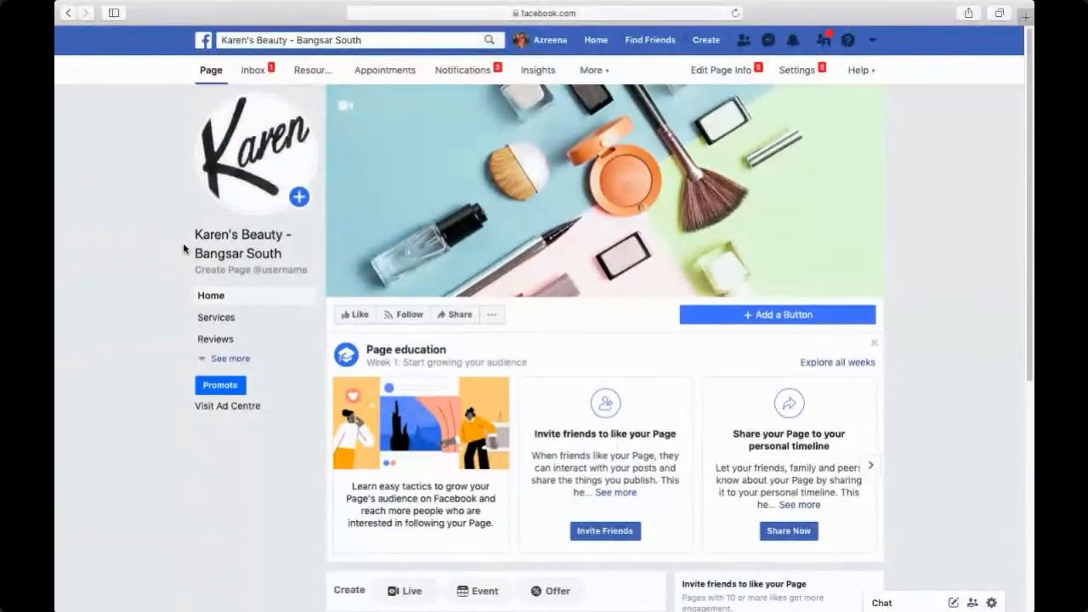
{"action": "mouse_move", "coordinate": [728, 158]}
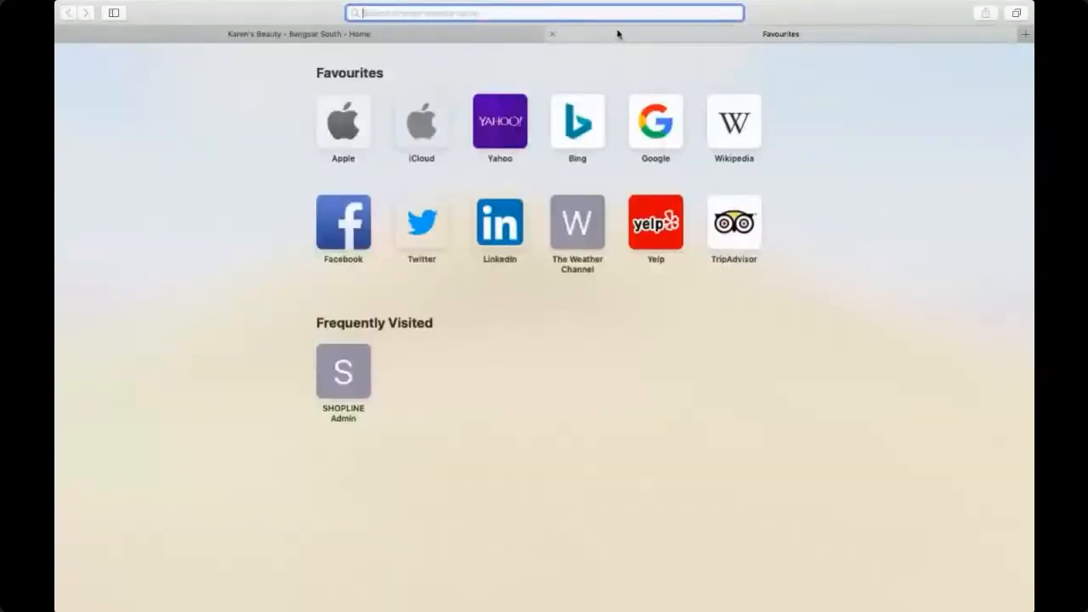
Go to google.com, search 'shopline malaysia' and follow the SHOPLINE result.
{"action": "type", "text": "google.com"}
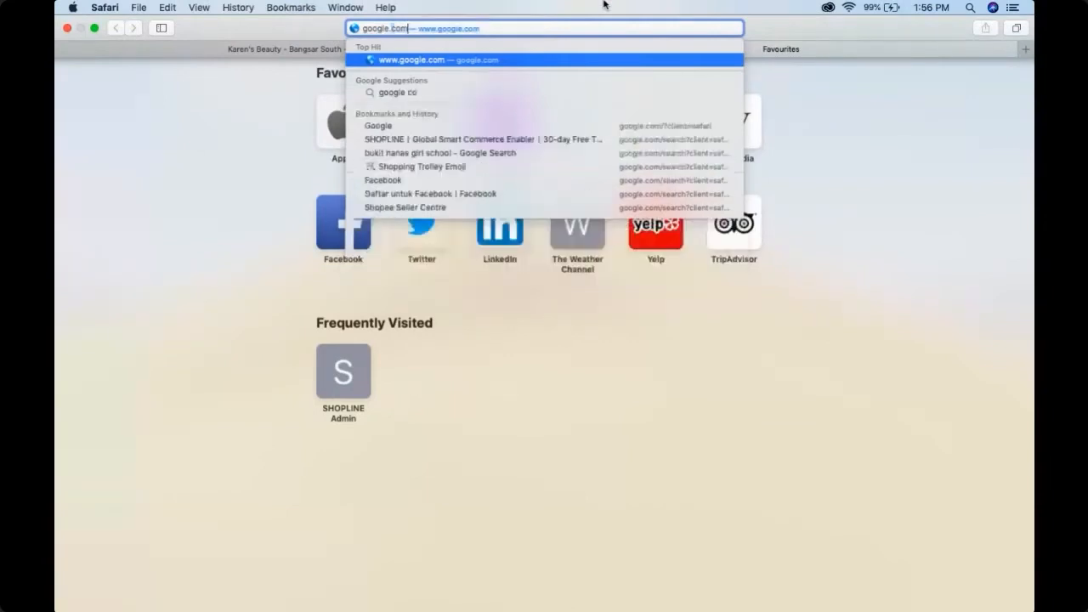
{"action": "key", "text": "Return"}
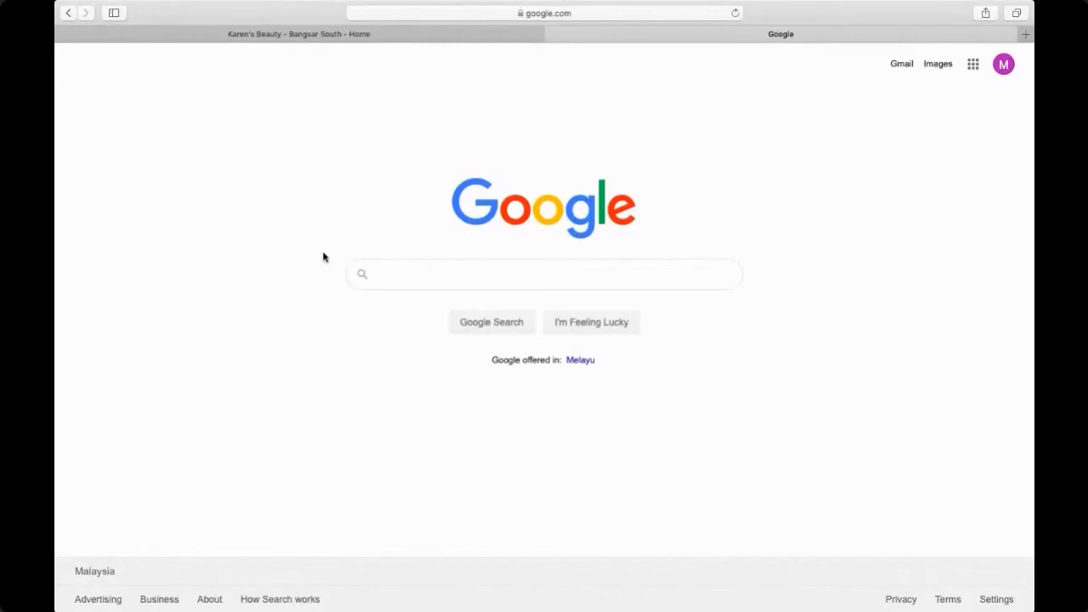
{"action": "type", "text": "sho"}
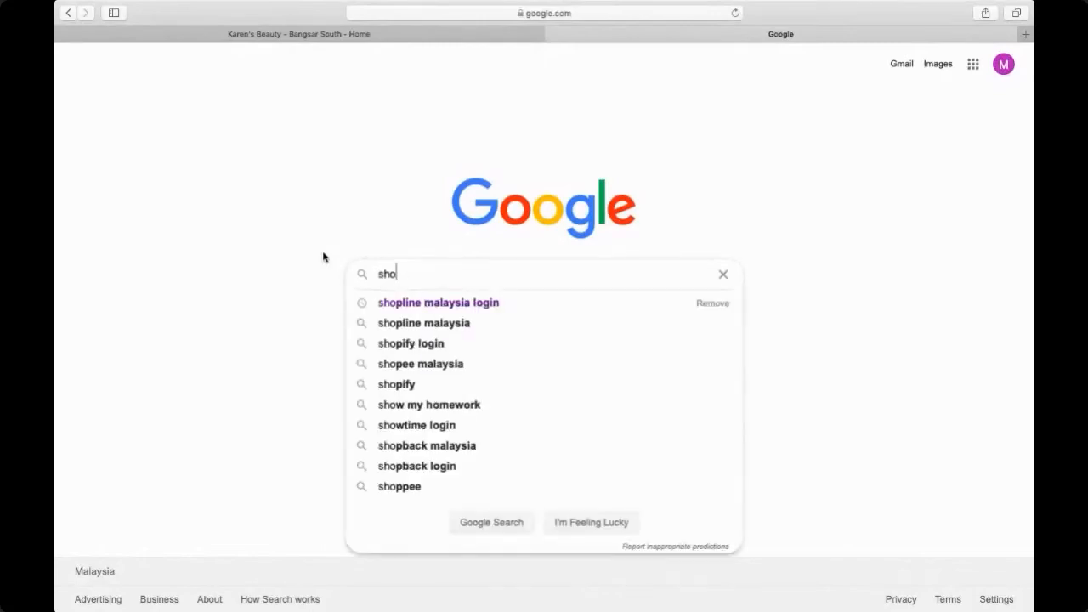
{"action": "left_click", "coordinate": [439, 302]}
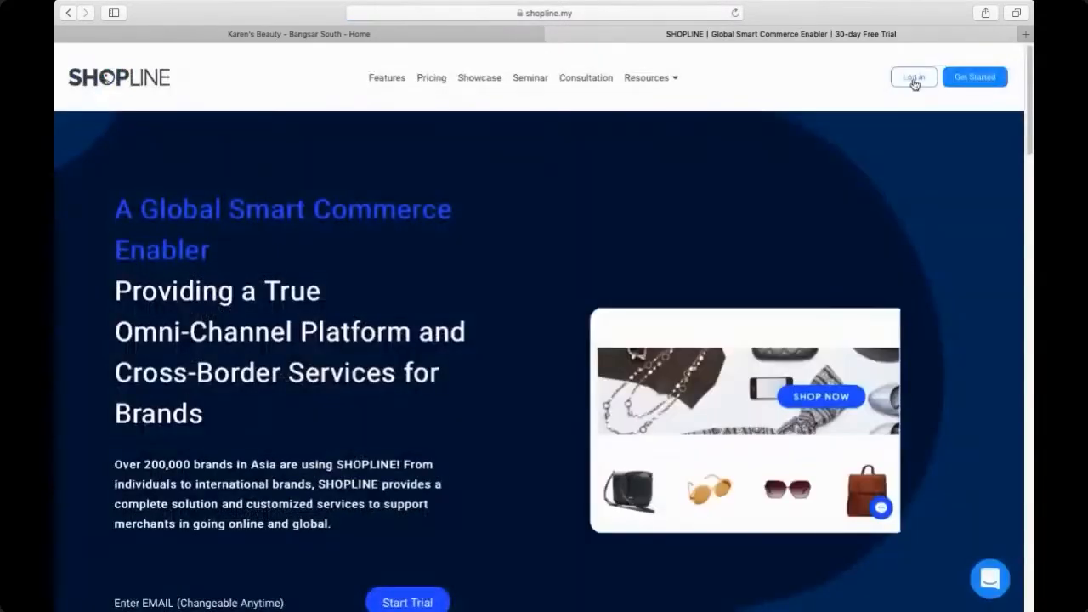
{"action": "left_click", "coordinate": [913, 77]}
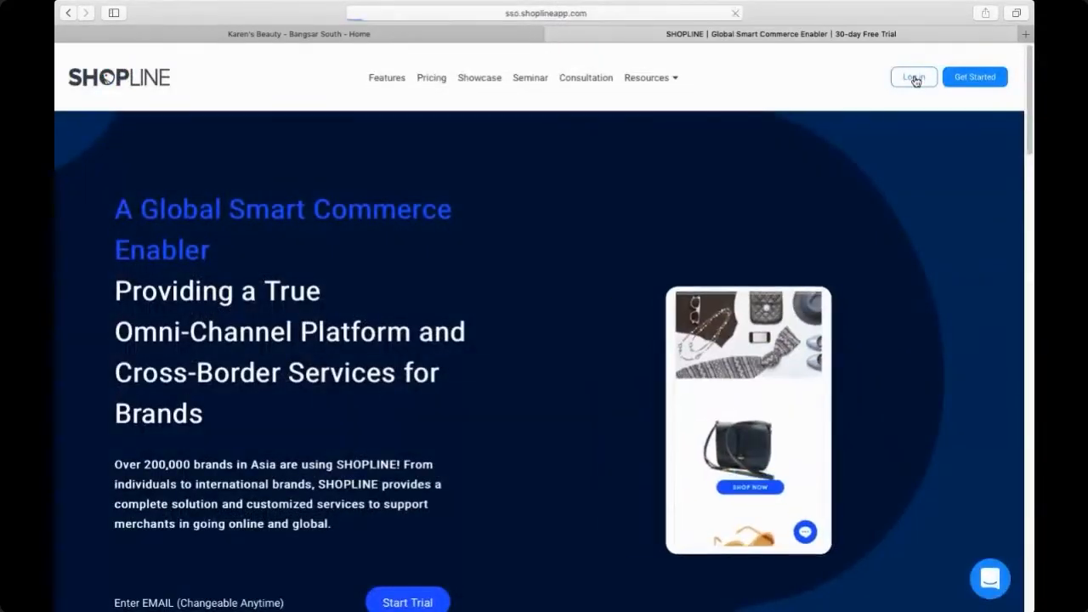
{"action": "left_click", "coordinate": [912, 76]}
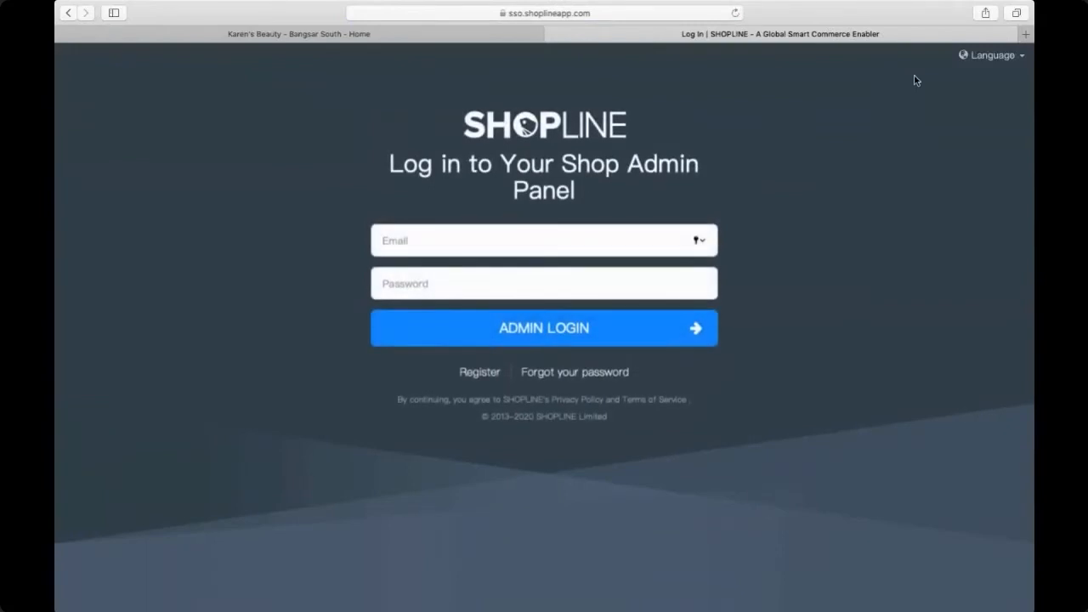
{"action": "mouse_move", "coordinate": [893, 85]}
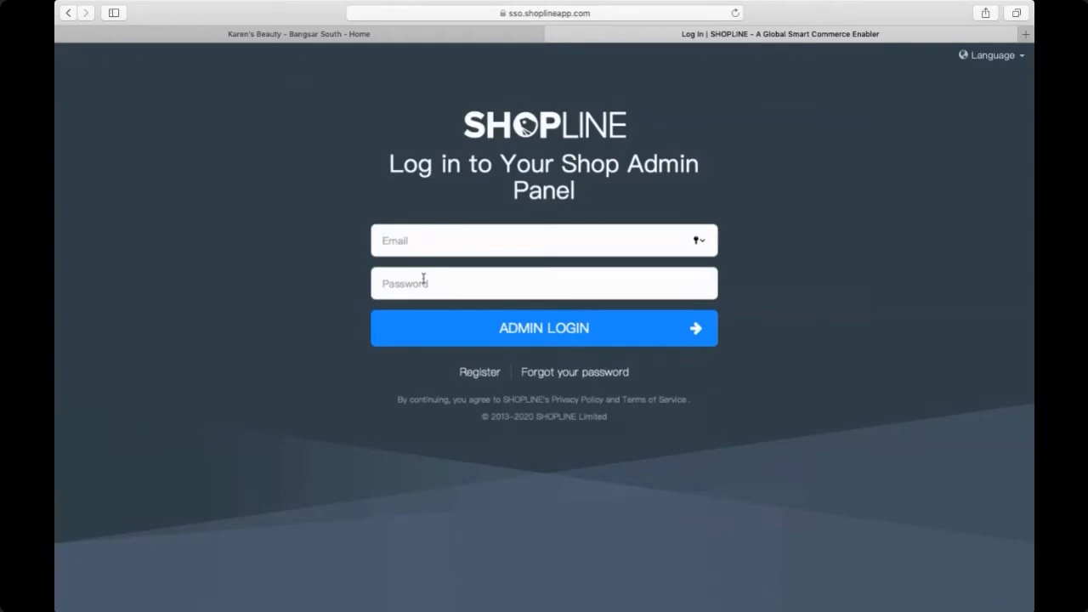
{"action": "mouse_move", "coordinate": [448, 210]}
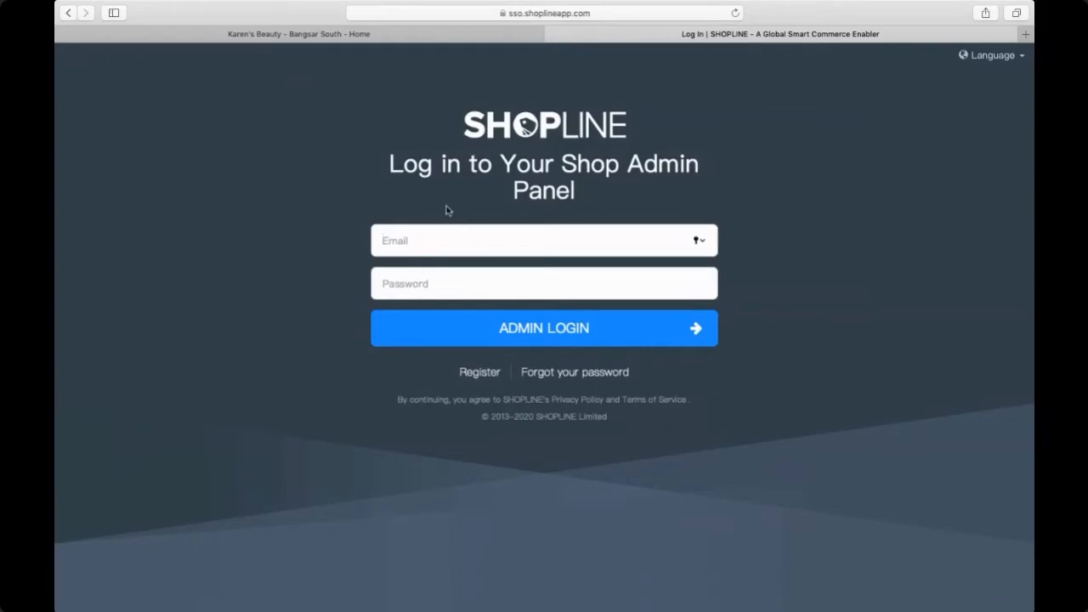
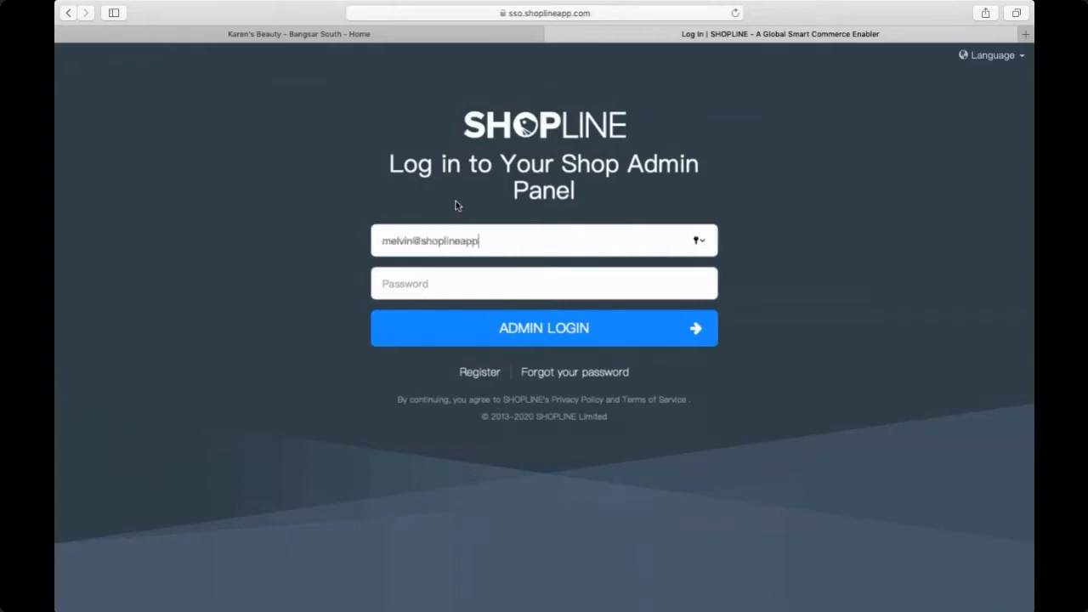
{"action": "type", "text": "••••"}
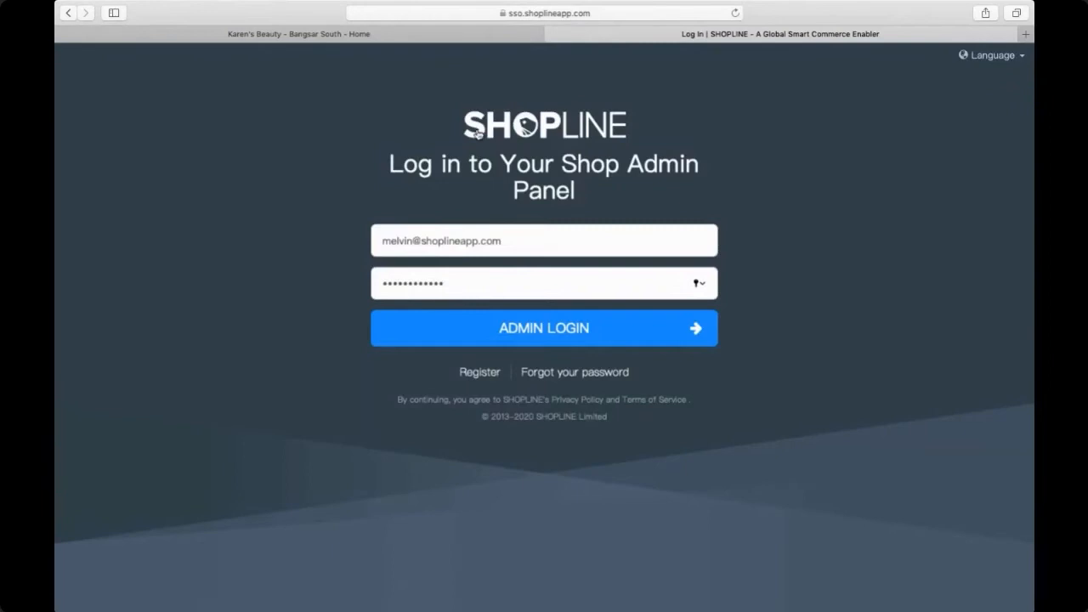
{"action": "mouse_move", "coordinate": [476, 144]}
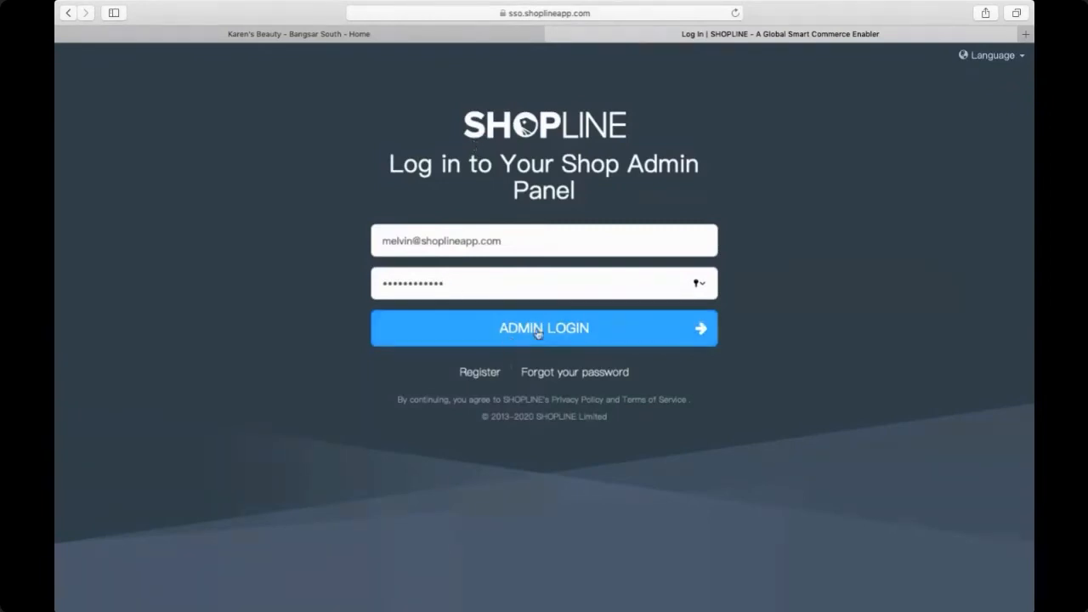
{"action": "left_click", "coordinate": [543, 328]}
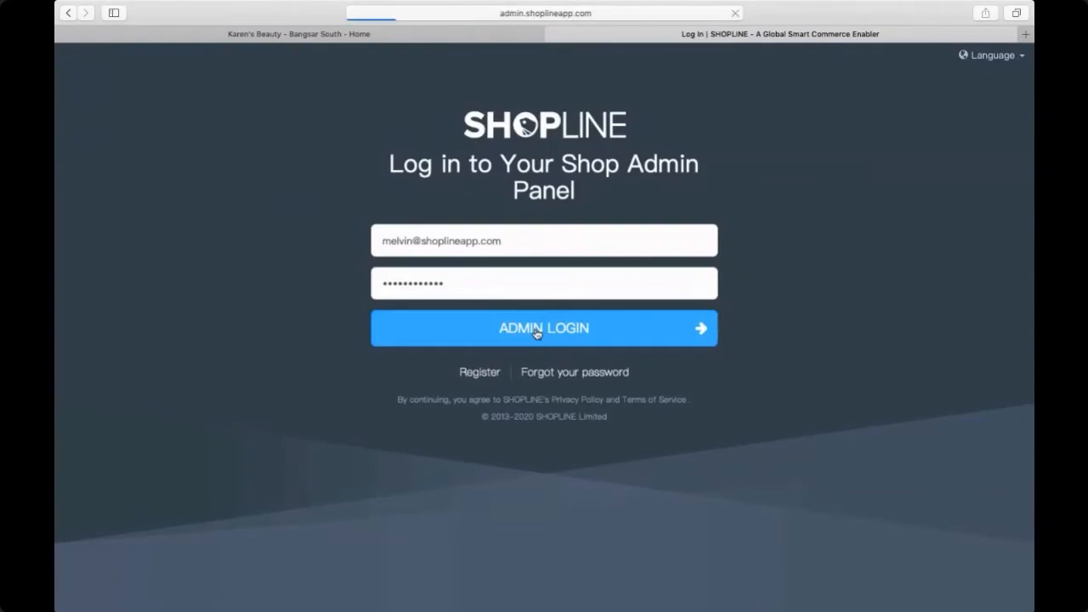
Let the Melly's Fried Chicken admin dashboard finish loading.
{"action": "left_click", "coordinate": [543, 328]}
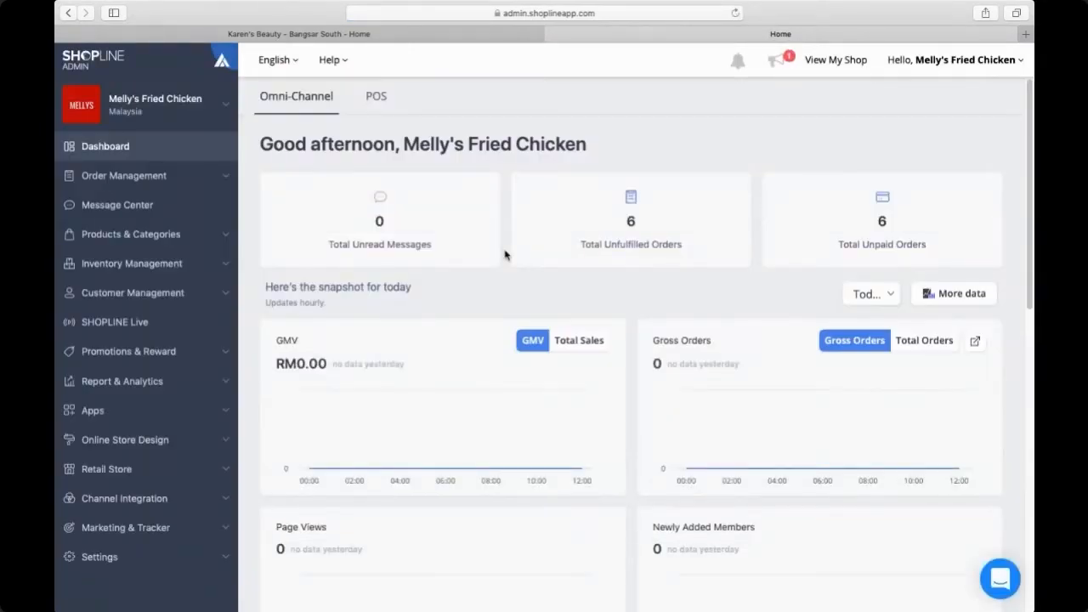
{"action": "mouse_move", "coordinate": [122, 358]}
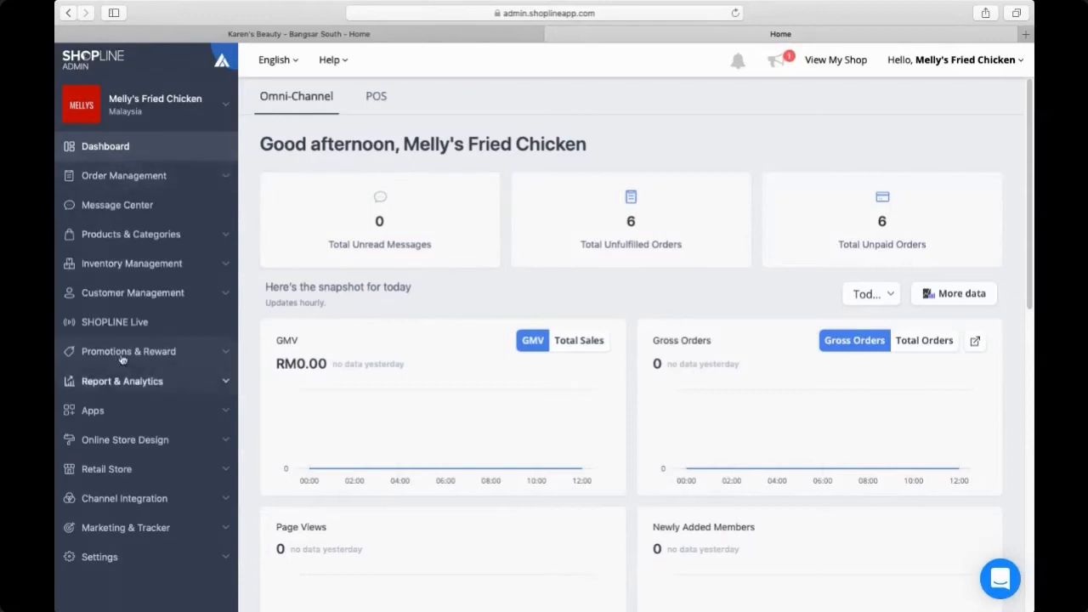
{"action": "mouse_move", "coordinate": [102, 297]}
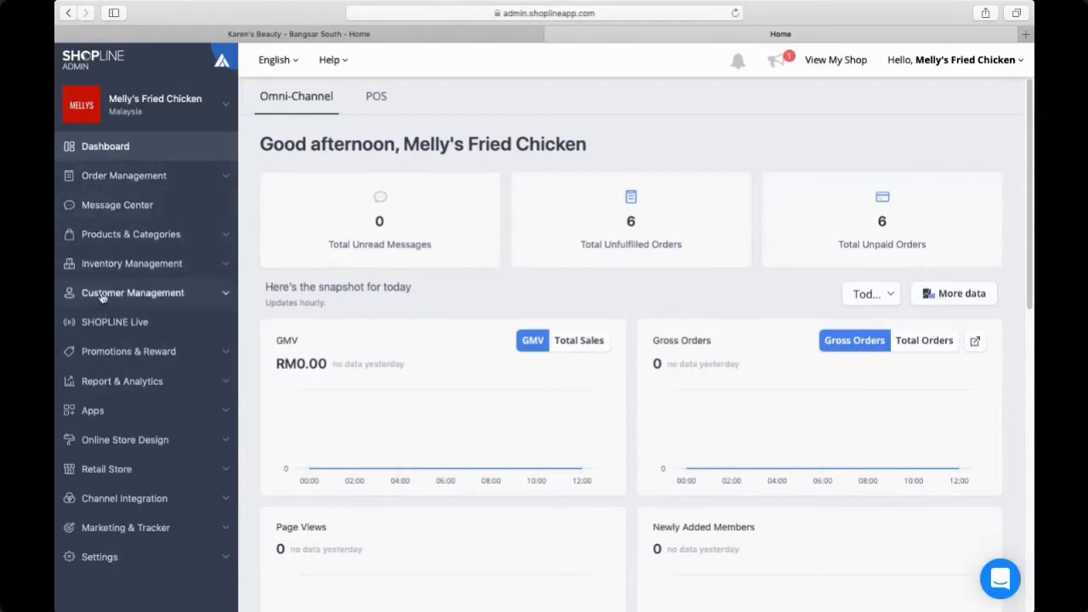
{"action": "mouse_move", "coordinate": [132, 291]}
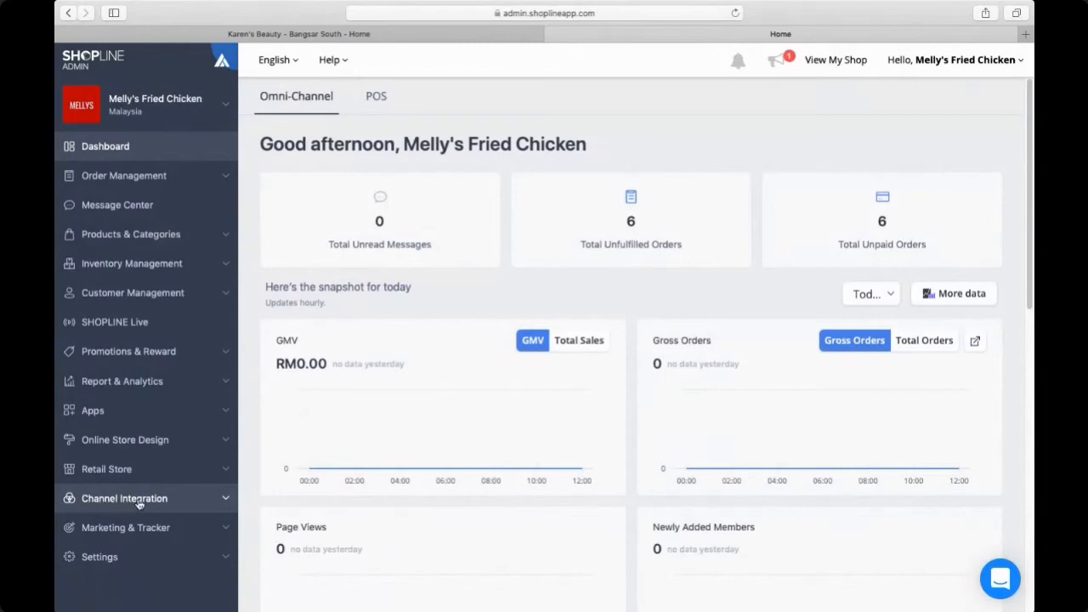
Open the Facebook page under Channel Integration in the sidebar.
{"action": "left_click", "coordinate": [124, 498]}
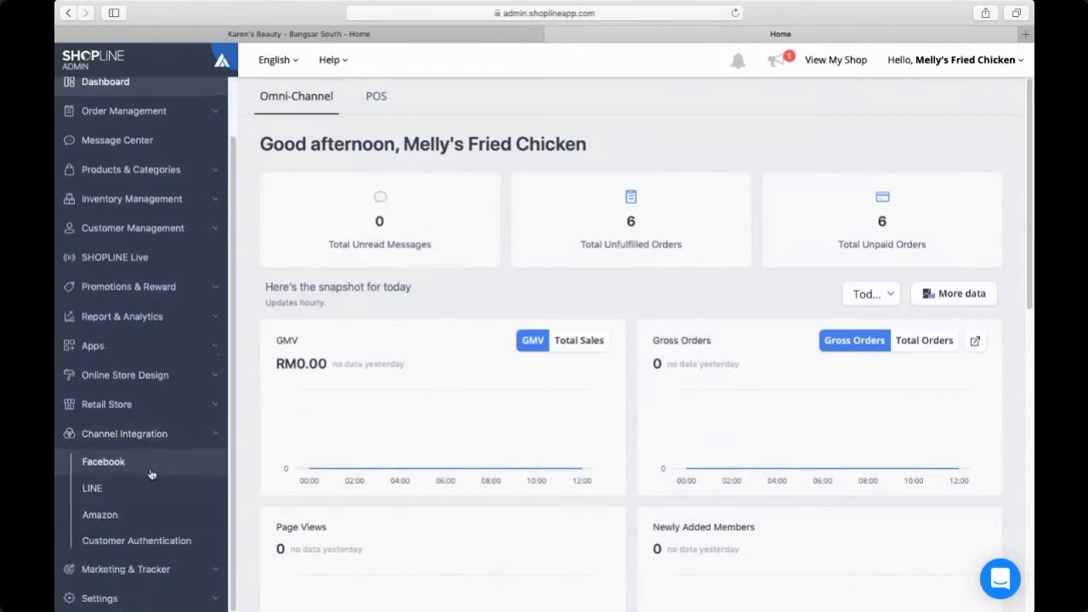
{"action": "left_click", "coordinate": [103, 462]}
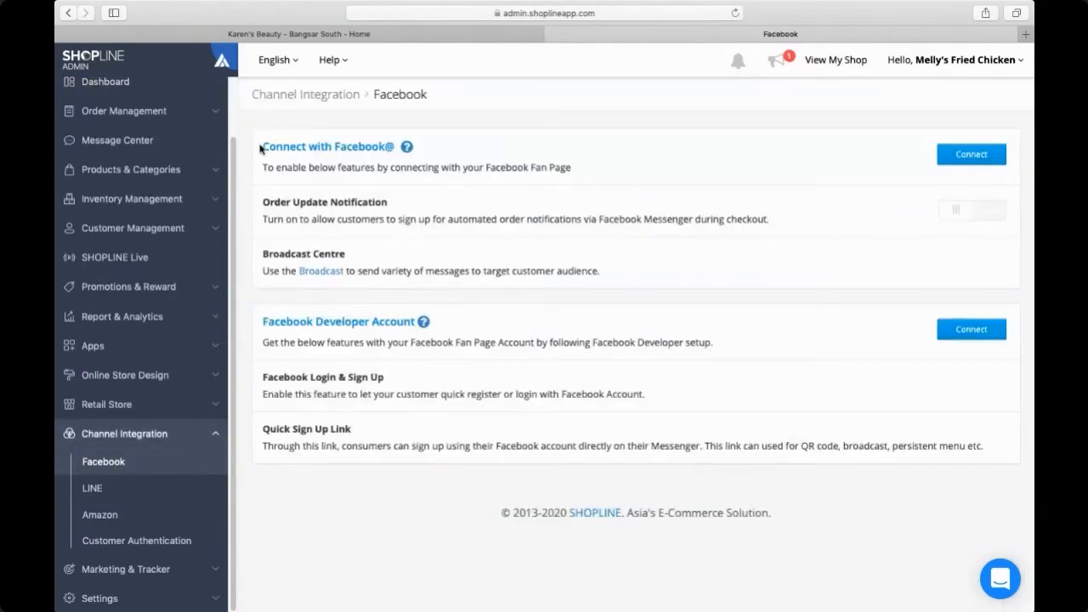
{"action": "double_click", "coordinate": [327, 146]}
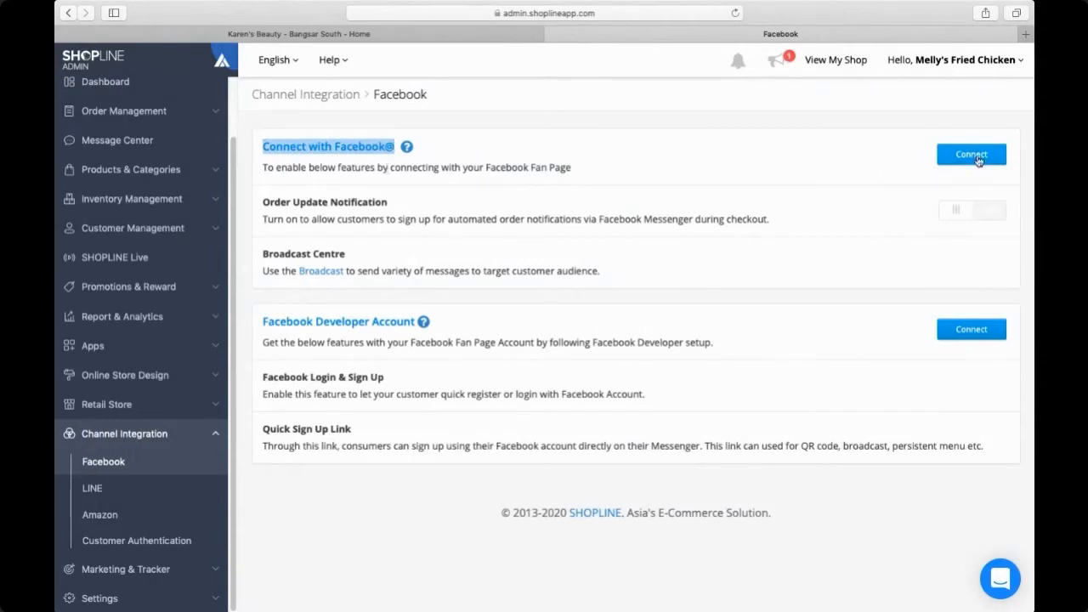
Start Connect with Facebook, opening the Facebook login tab.
{"action": "left_click", "coordinate": [970, 154]}
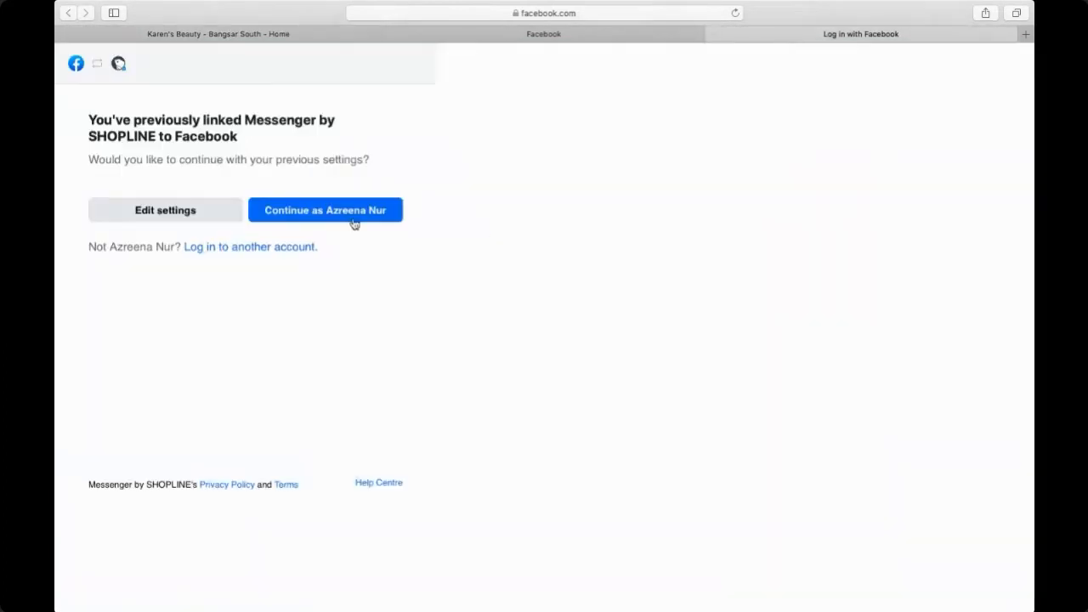
{"action": "mouse_move", "coordinate": [241, 188]}
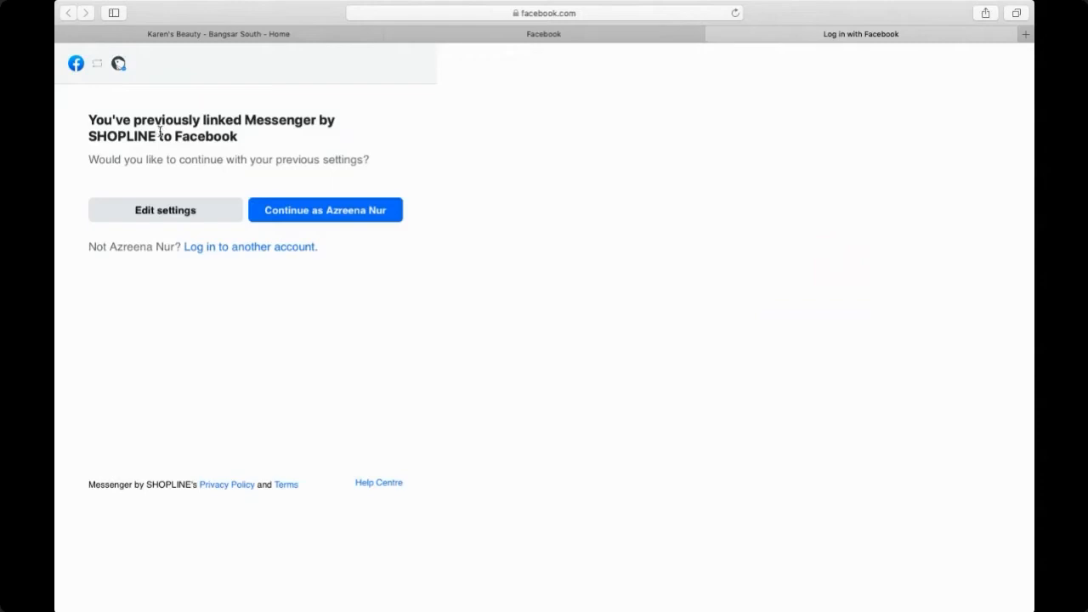
{"action": "mouse_move", "coordinate": [250, 247]}
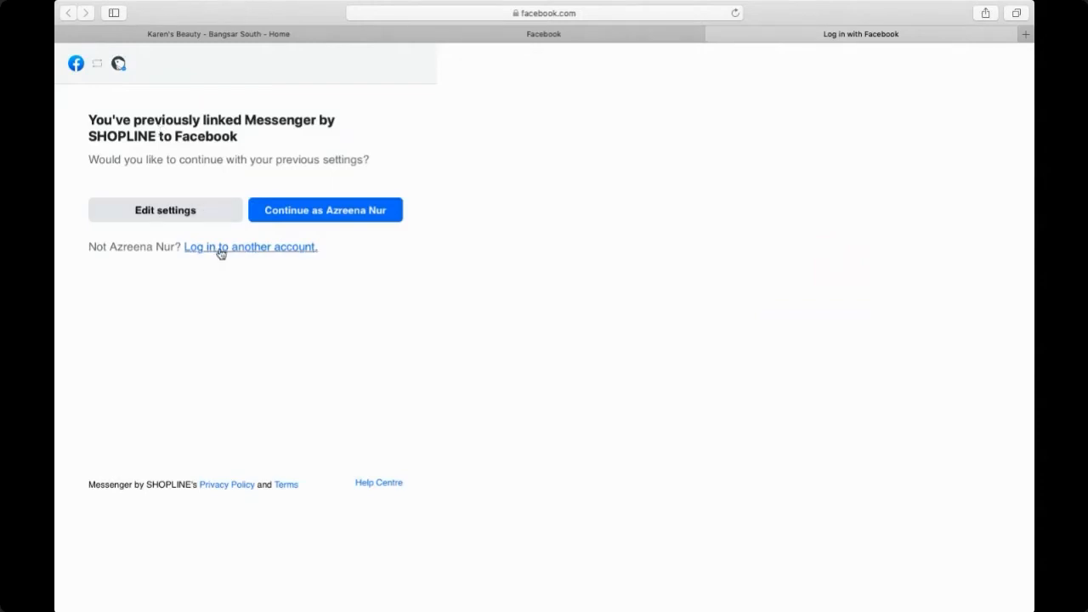
{"action": "left_click", "coordinate": [250, 246]}
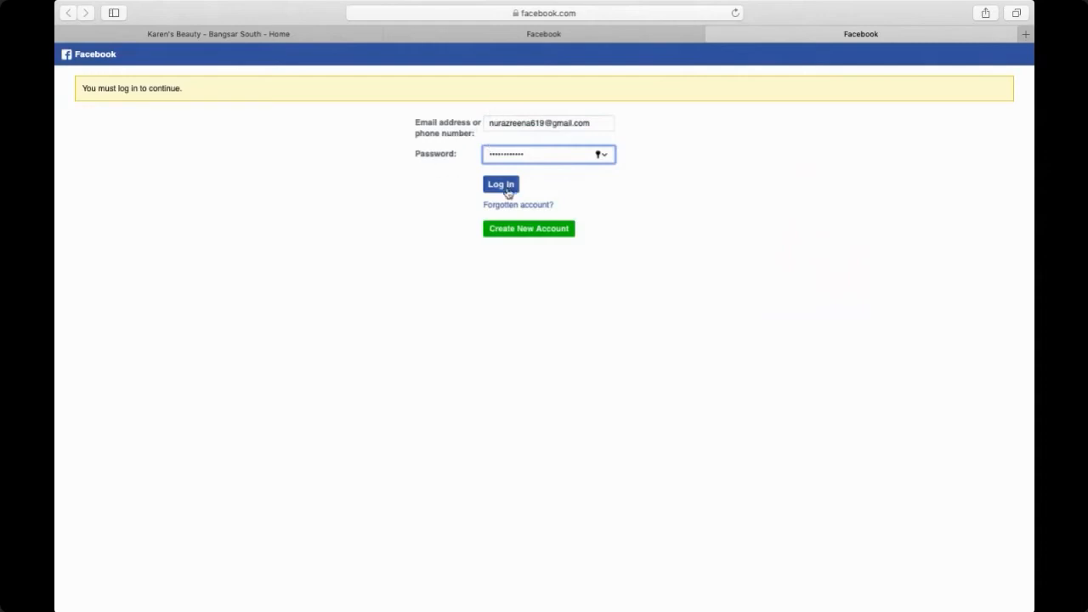
{"action": "left_click", "coordinate": [500, 184]}
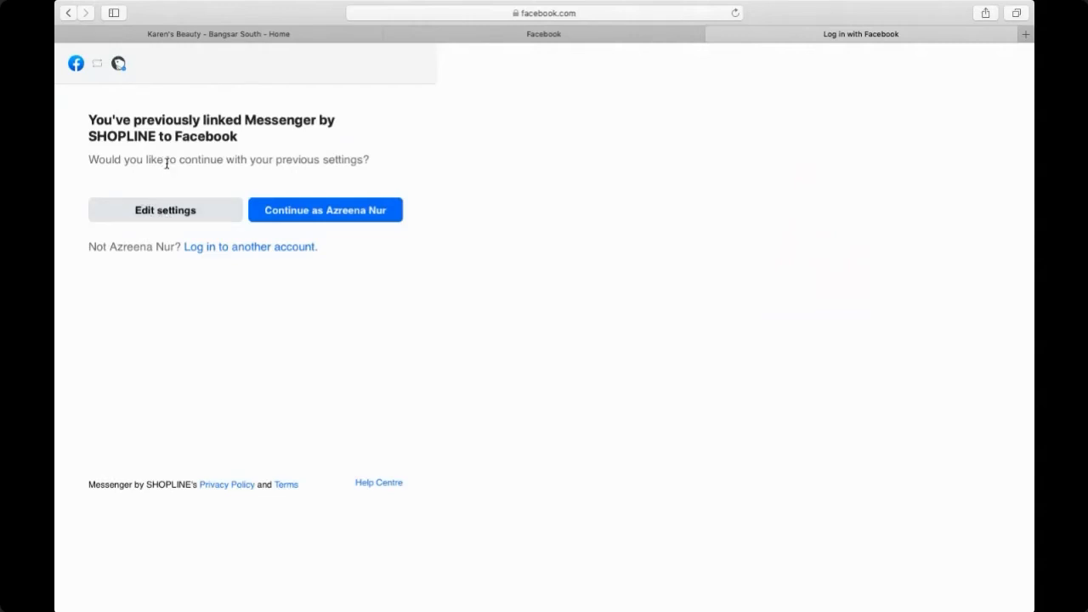
{"action": "mouse_move", "coordinate": [187, 169]}
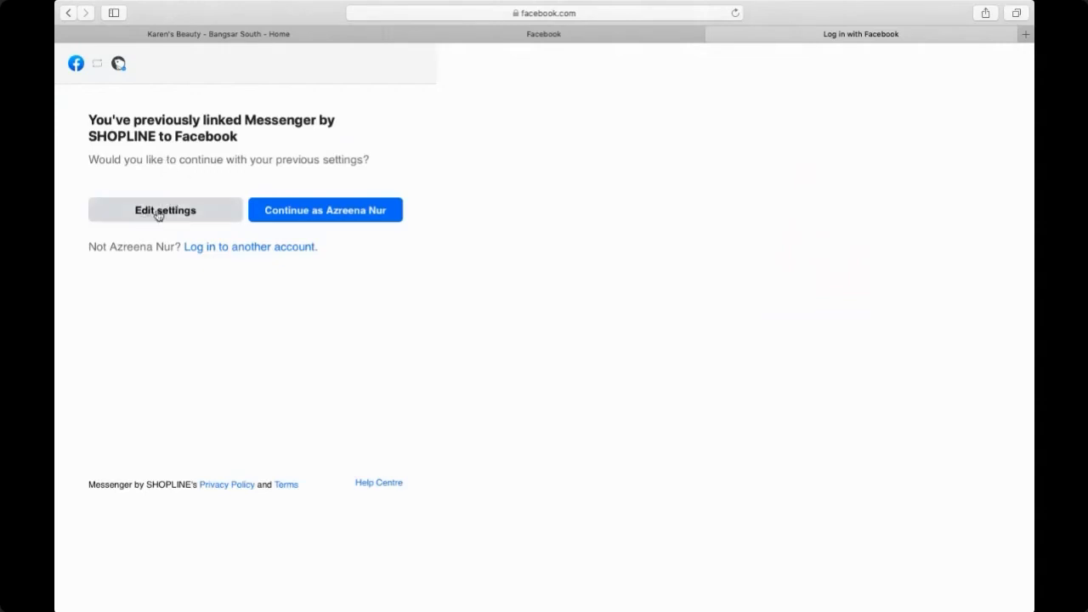
Edit the previous link settings to keep only Karen's Beauty - Bangsar South selected.
{"action": "left_click", "coordinate": [165, 210]}
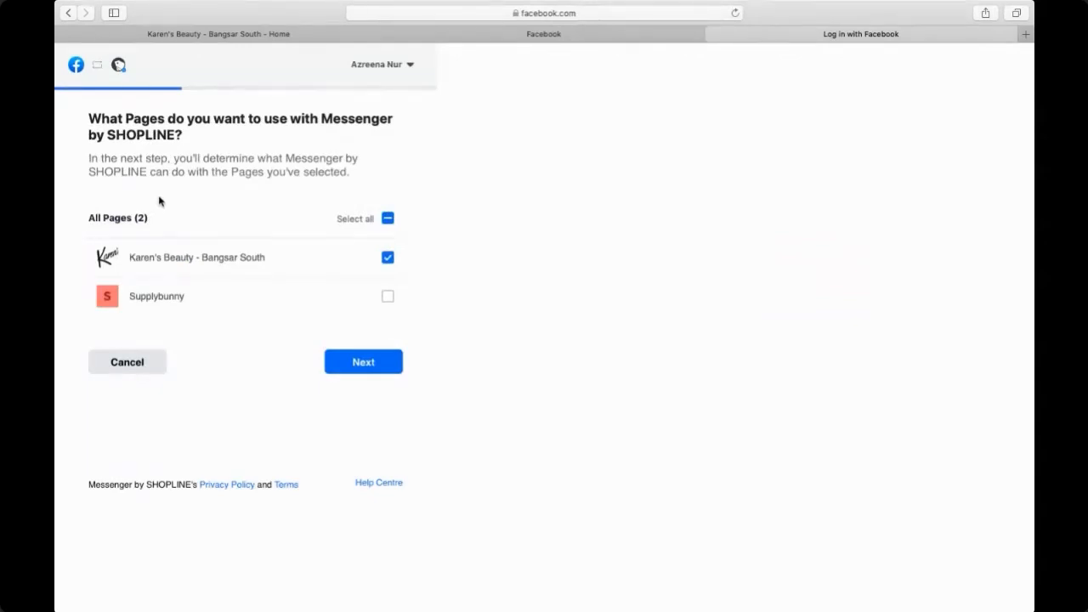
{"action": "mouse_move", "coordinate": [157, 197]}
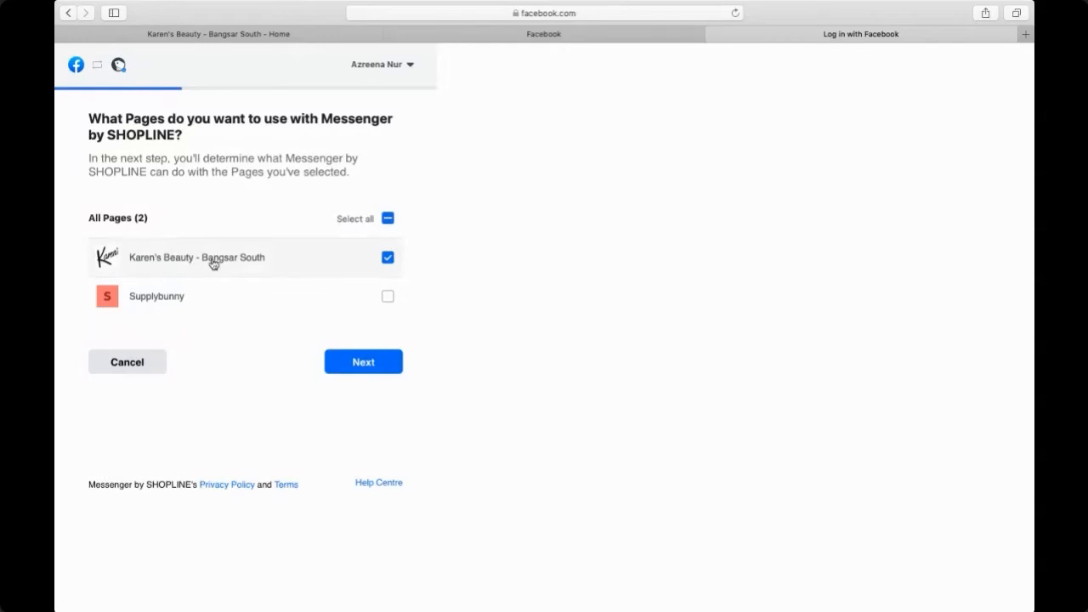
{"action": "left_click", "coordinate": [388, 258]}
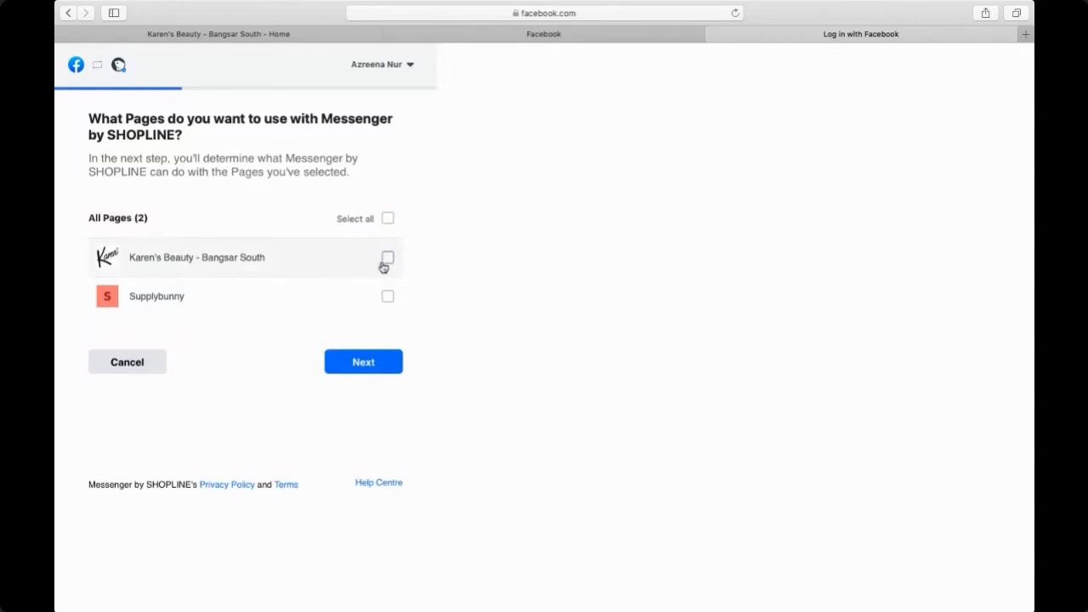
{"action": "left_click", "coordinate": [387, 257]}
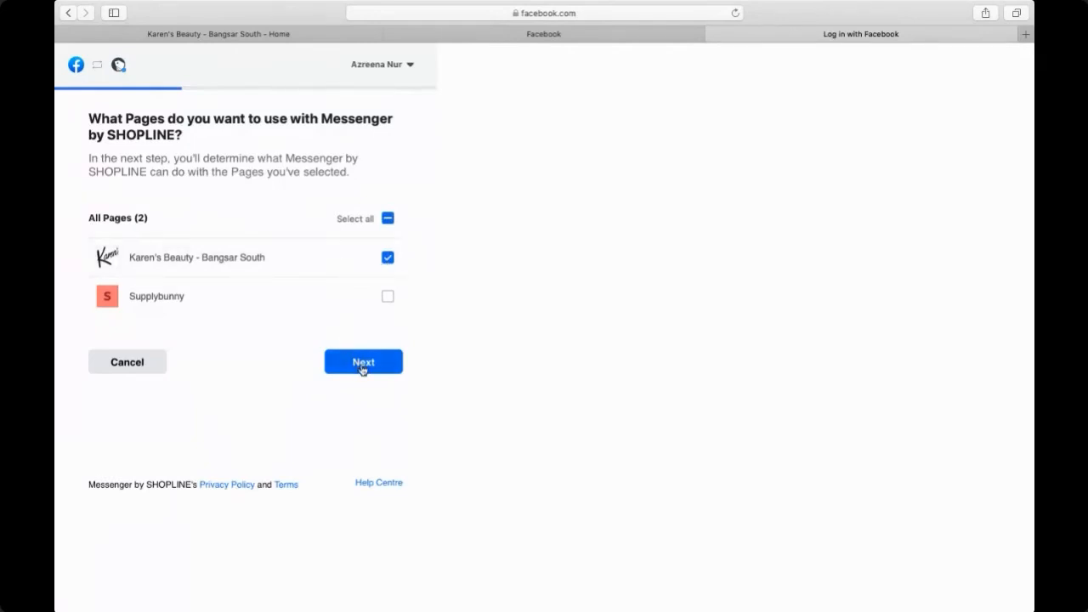
{"action": "left_click", "coordinate": [363, 361]}
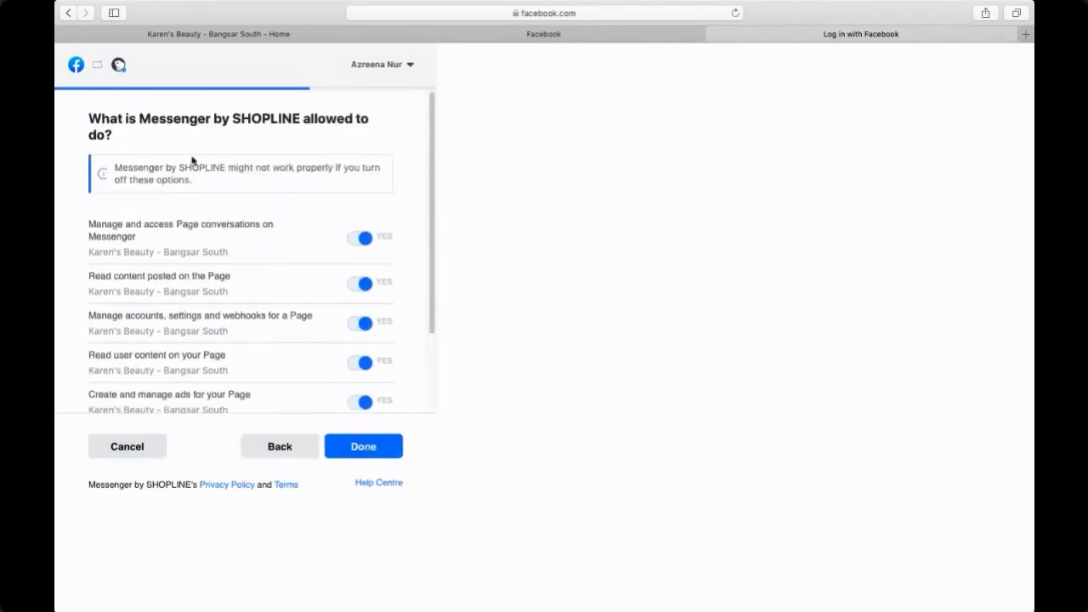
Accept all permissions for Messenger by SHOPLINE and dismiss the linked confirmation.
{"action": "scroll", "scroll_direction": "down", "scroll_amount": 3}
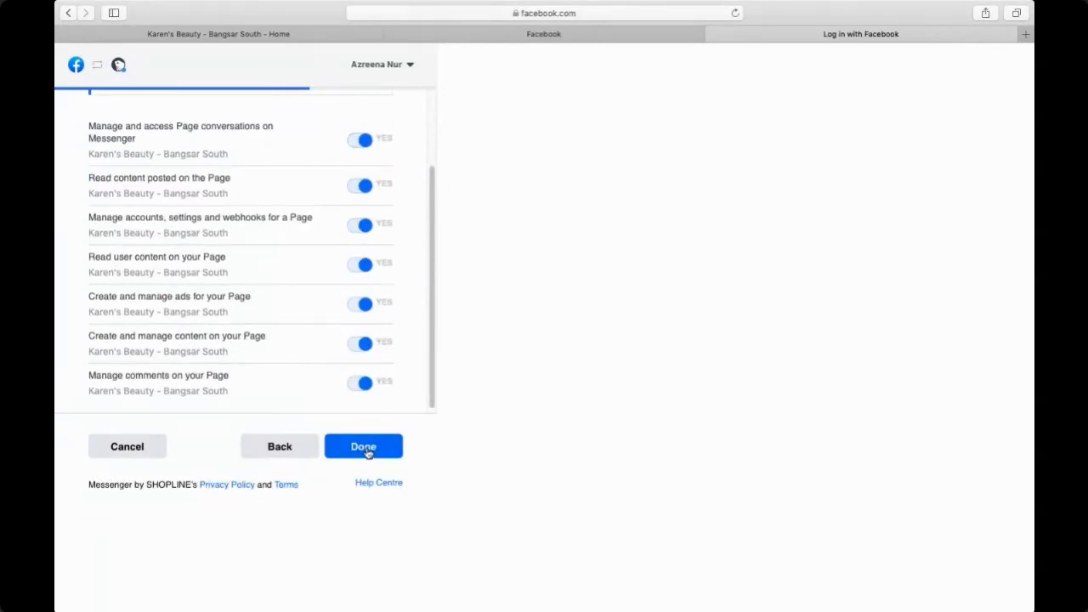
{"action": "left_click", "coordinate": [363, 447]}
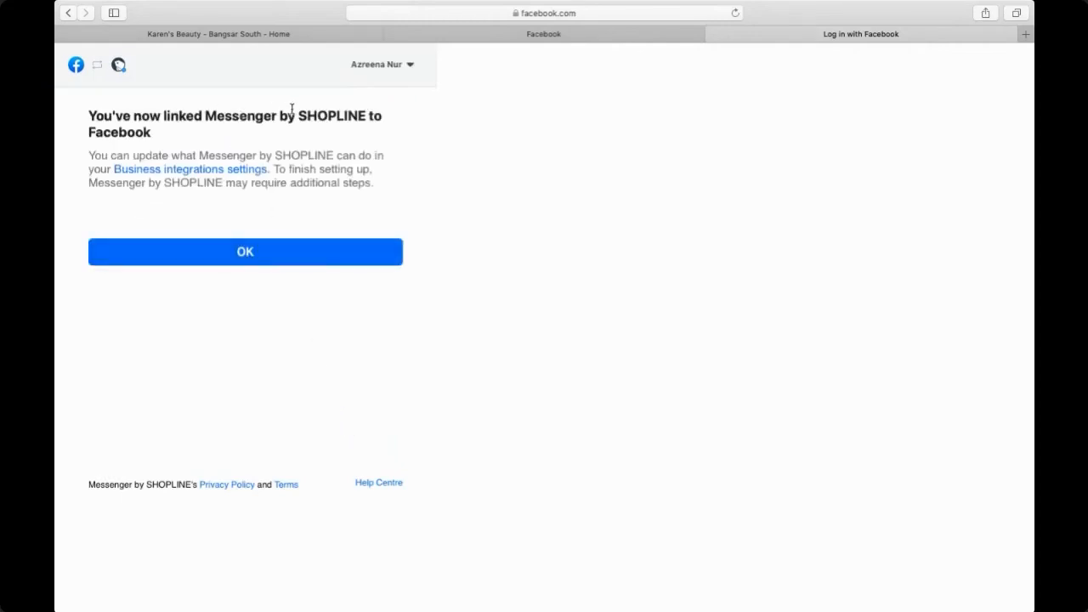
{"action": "mouse_move", "coordinate": [224, 269]}
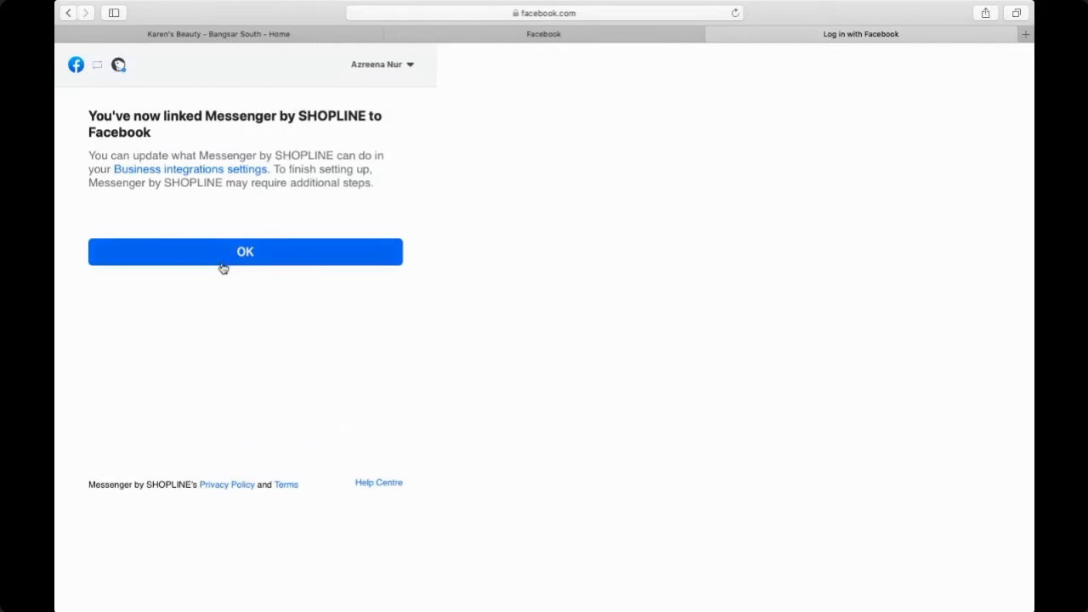
{"action": "left_click", "coordinate": [245, 252]}
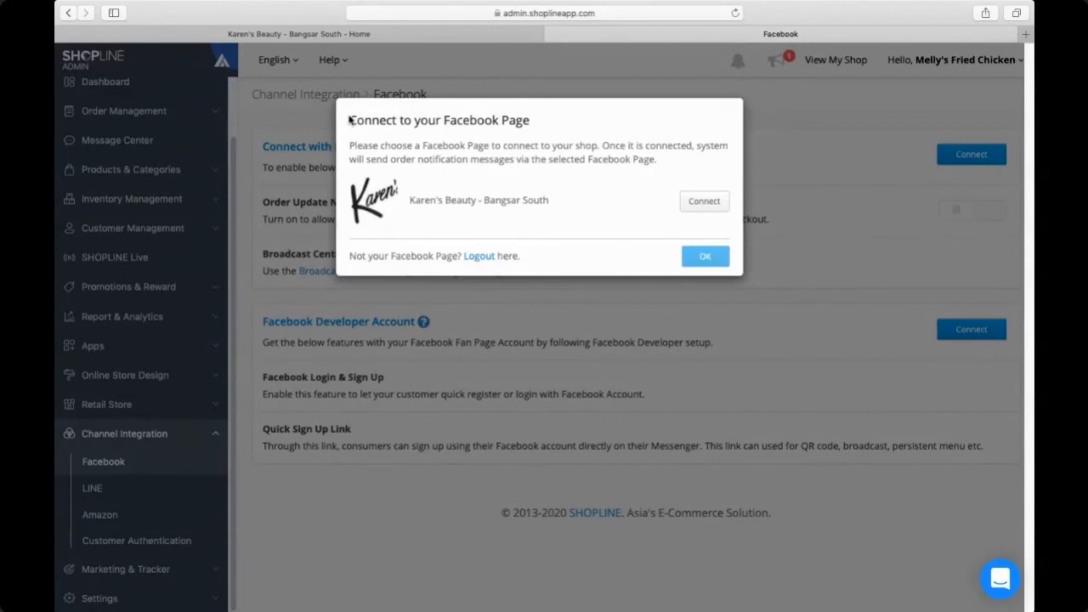
{"action": "mouse_move", "coordinate": [450, 147]}
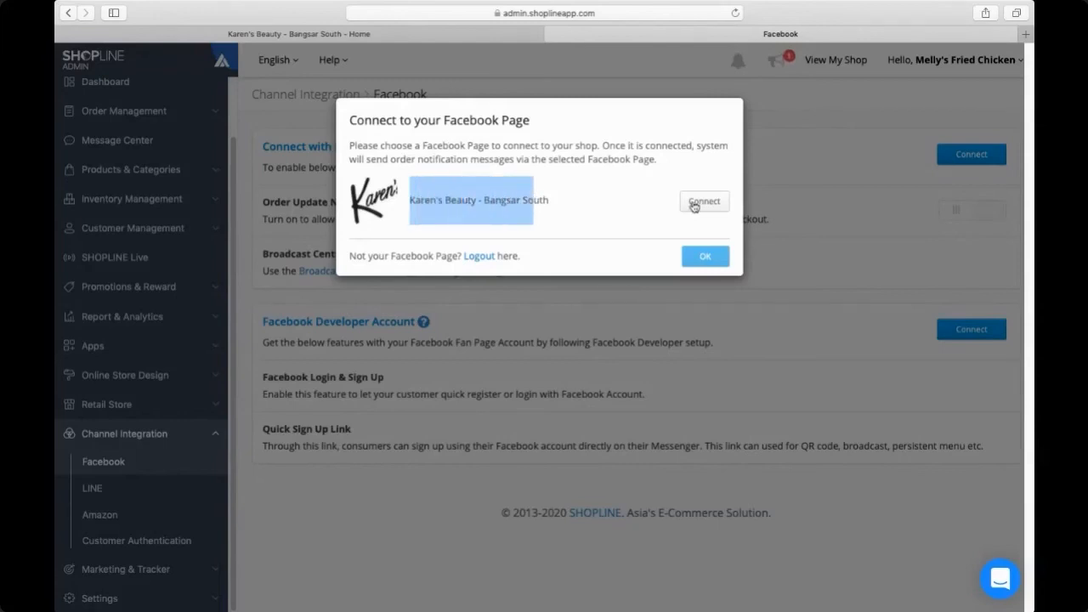
Connect Karen's Beauty - Bangsar South in the page dialog and confirm with OK.
{"action": "left_click", "coordinate": [703, 202]}
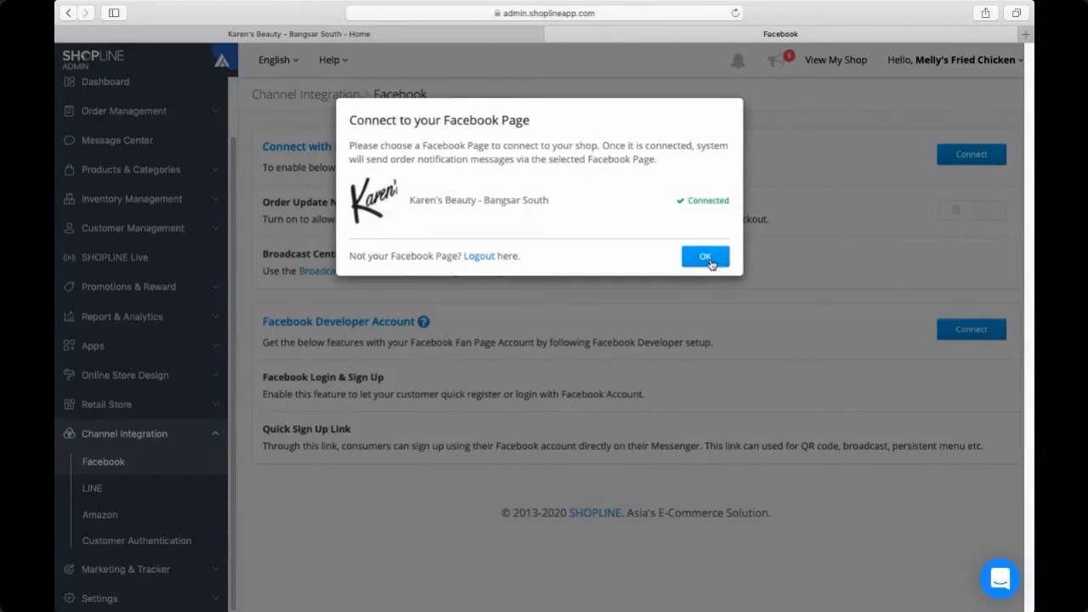
{"action": "left_click", "coordinate": [705, 257]}
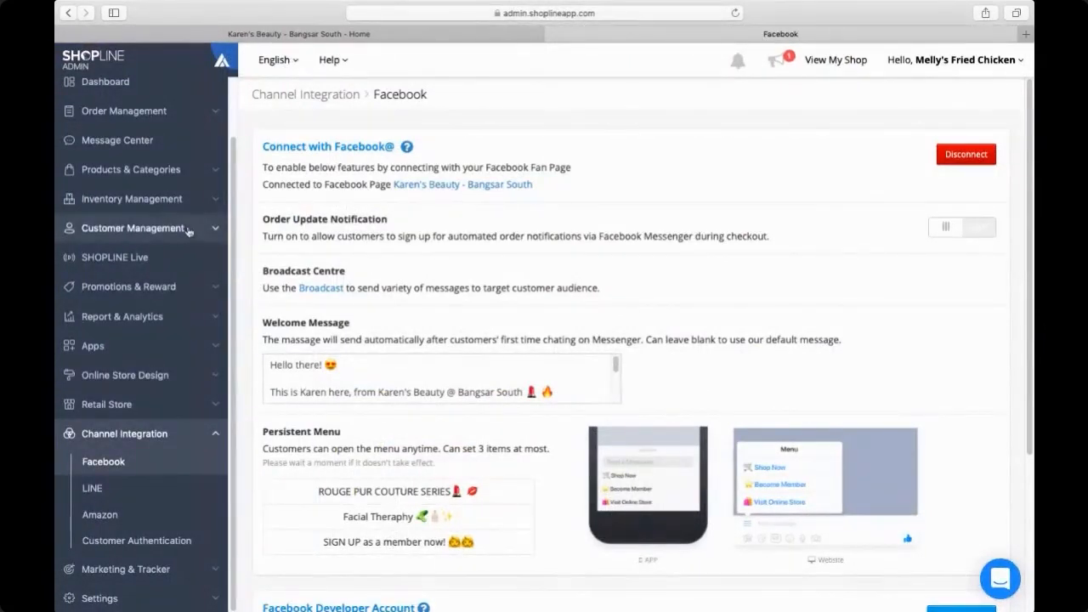
{"action": "mouse_move", "coordinate": [114, 256]}
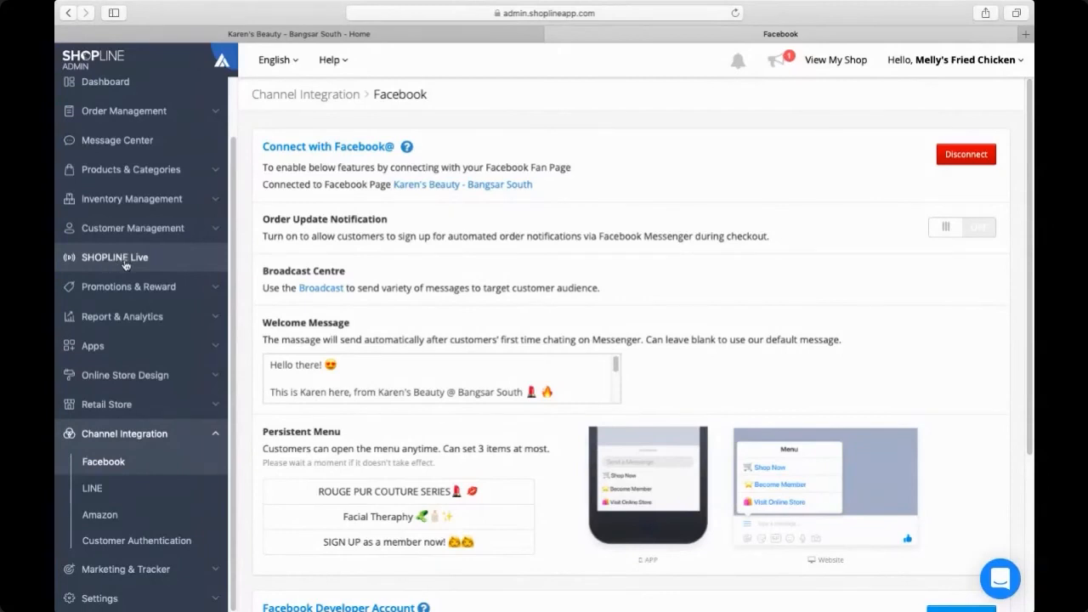
{"action": "mouse_move", "coordinate": [126, 261]}
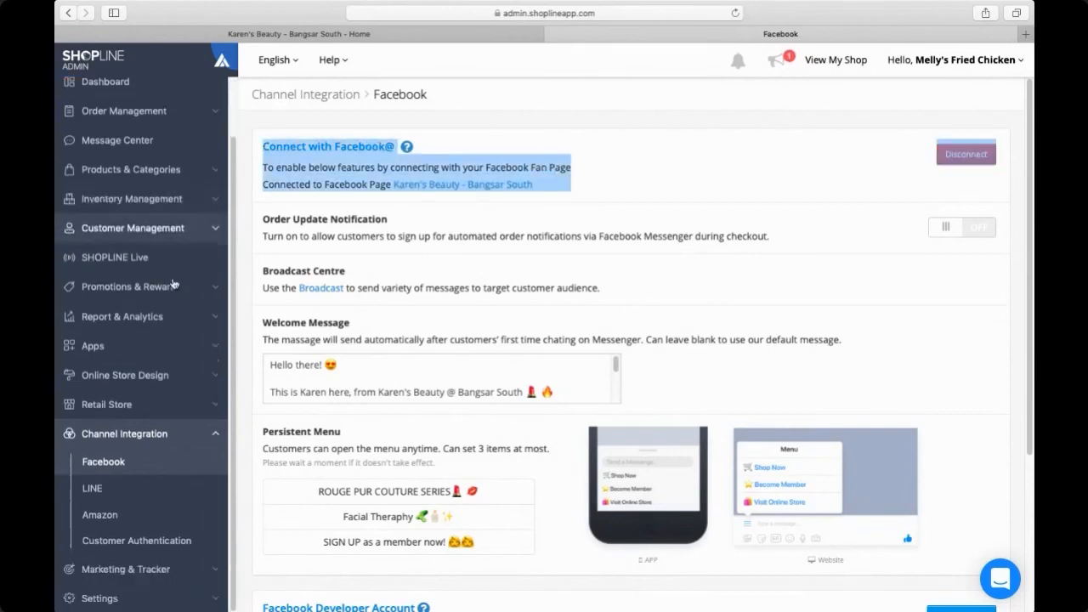
{"action": "mouse_move", "coordinate": [137, 264]}
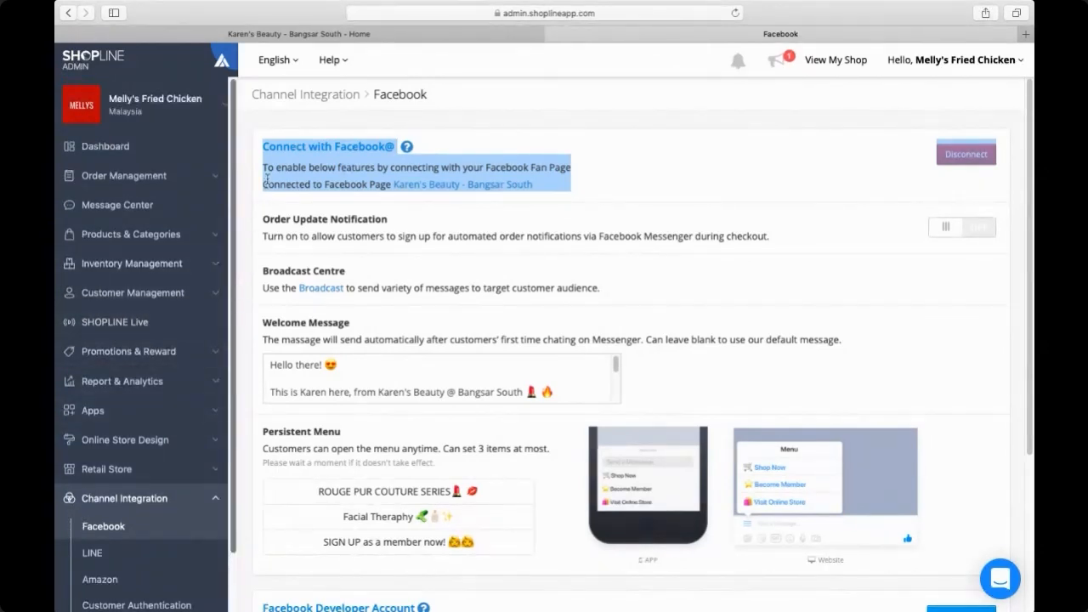
{"action": "scroll", "scroll_direction": "down", "scroll_amount": 3}
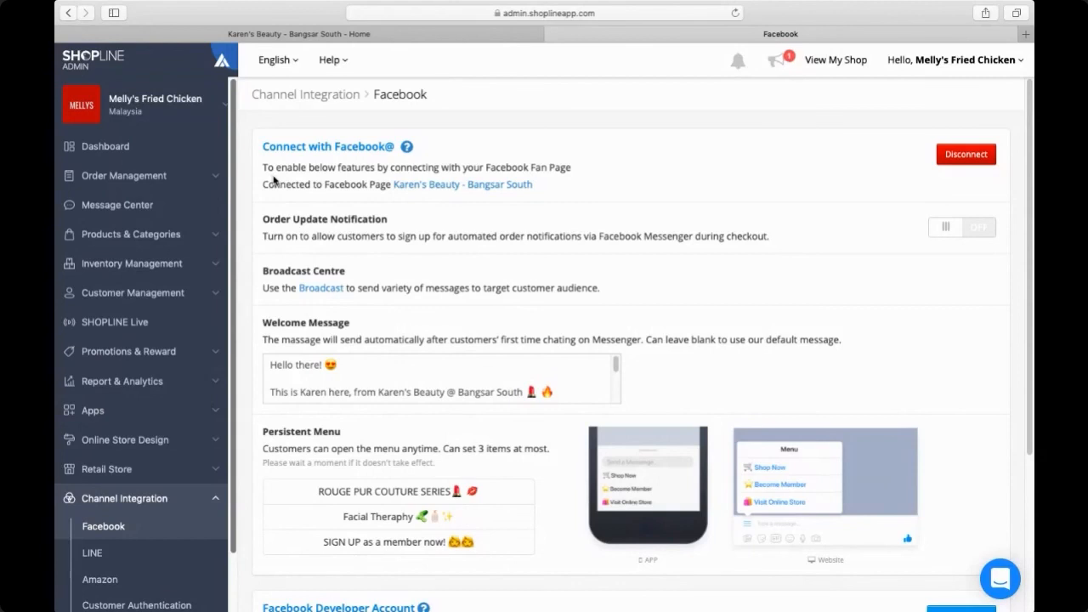
{"action": "mouse_move", "coordinate": [1004, 495]}
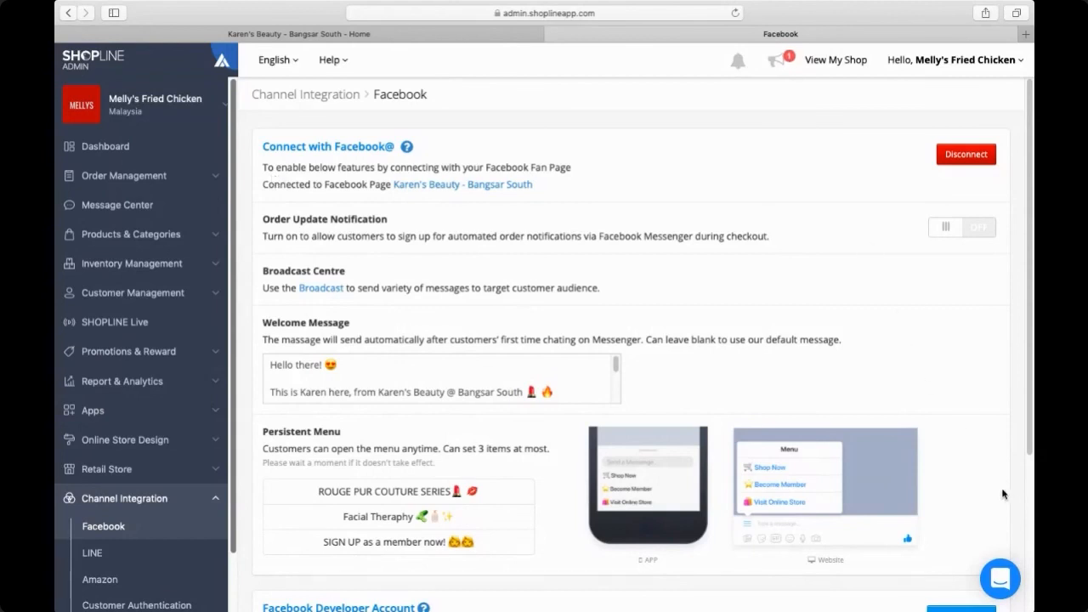
{"action": "scroll", "scroll_direction": "down", "scroll_amount": 3}
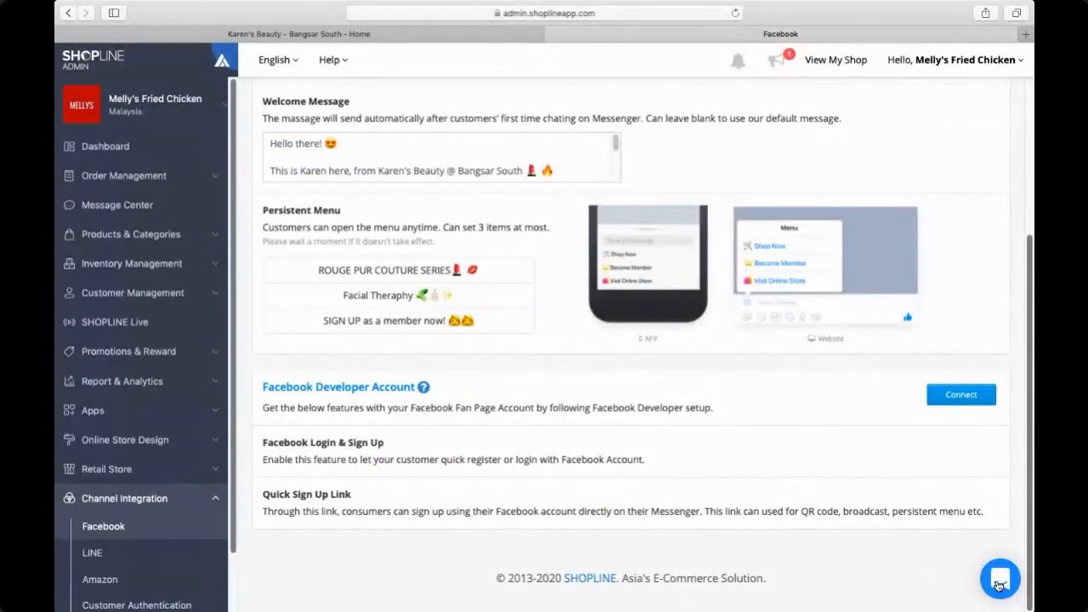
{"action": "left_click", "coordinate": [999, 579]}
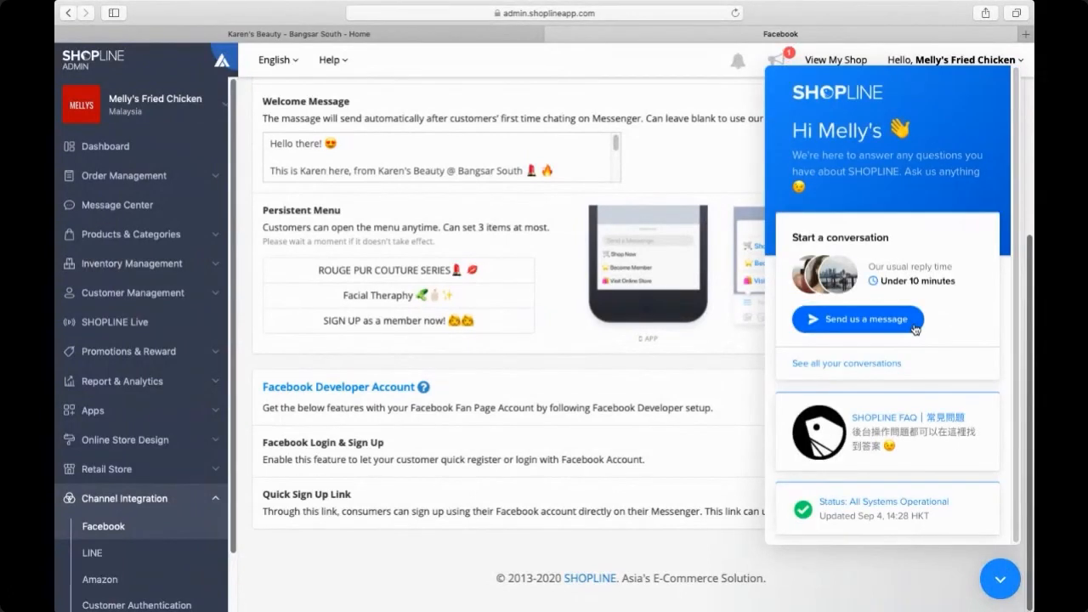
{"action": "left_click", "coordinate": [858, 319]}
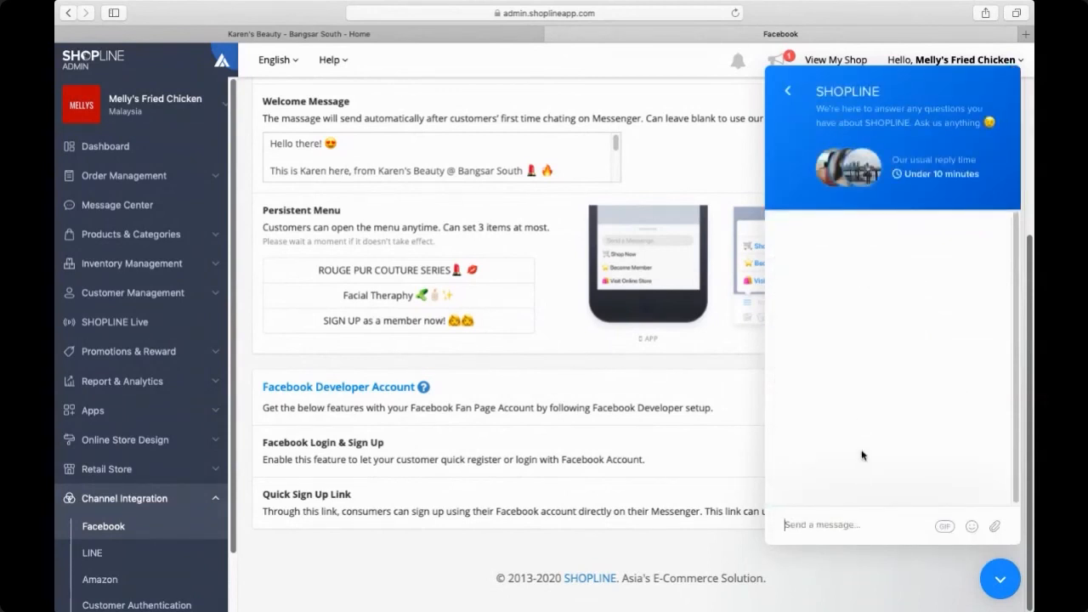
{"action": "mouse_move", "coordinate": [861, 498]}
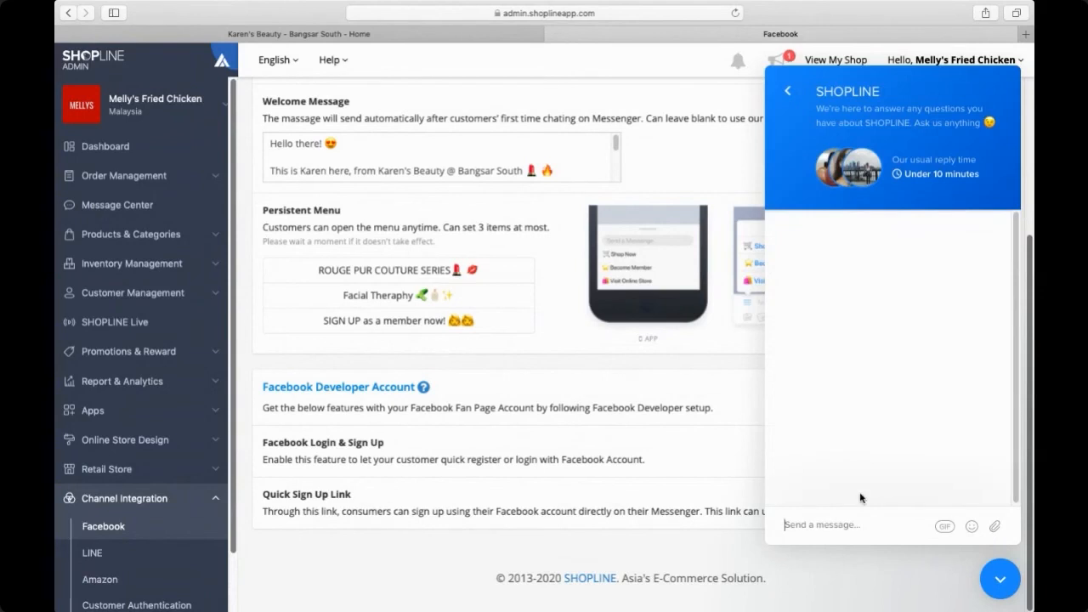
{"action": "mouse_move", "coordinate": [995, 526]}
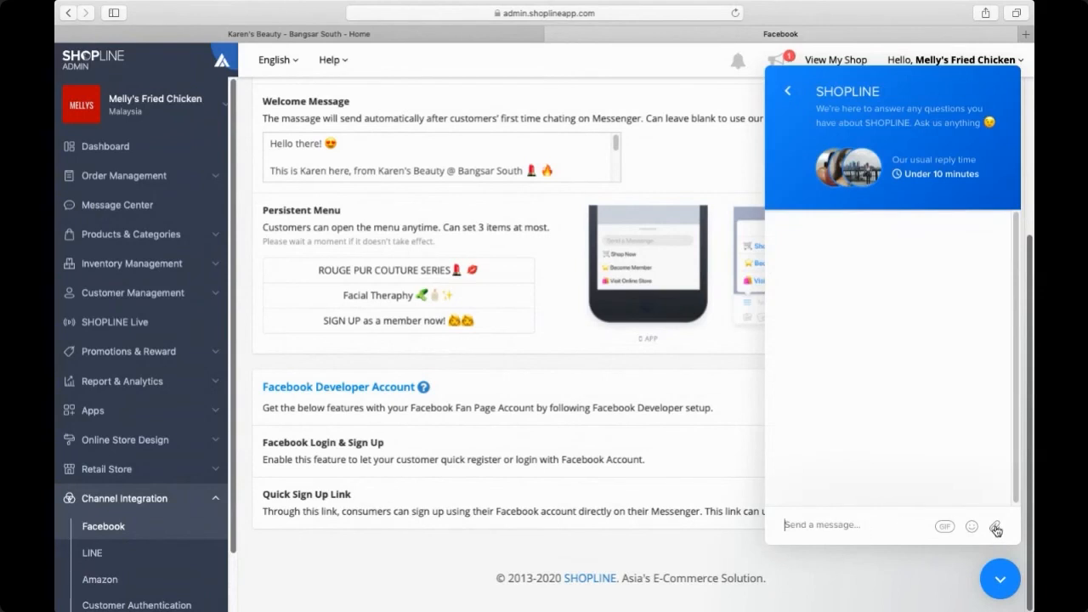
{"action": "mouse_move", "coordinate": [926, 454]}
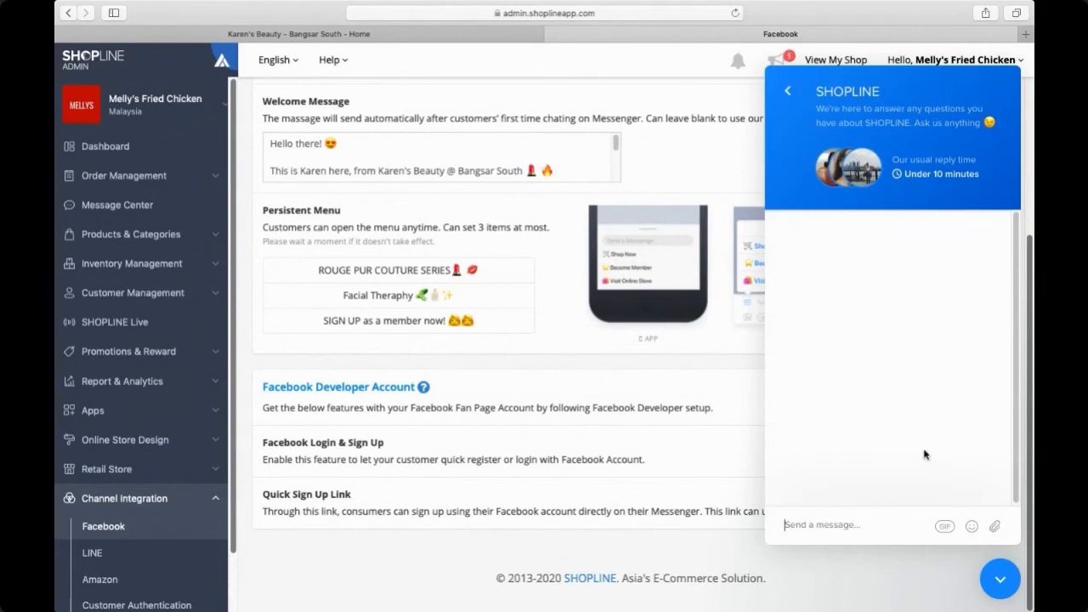
{"action": "mouse_move", "coordinate": [922, 442]}
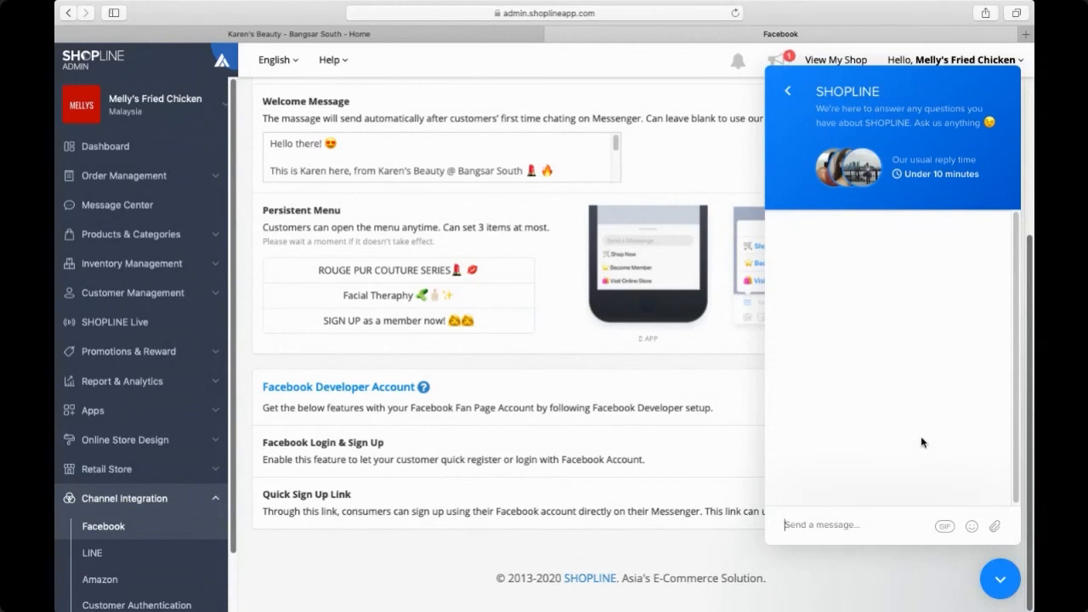
{"action": "mouse_move", "coordinate": [999, 578]}
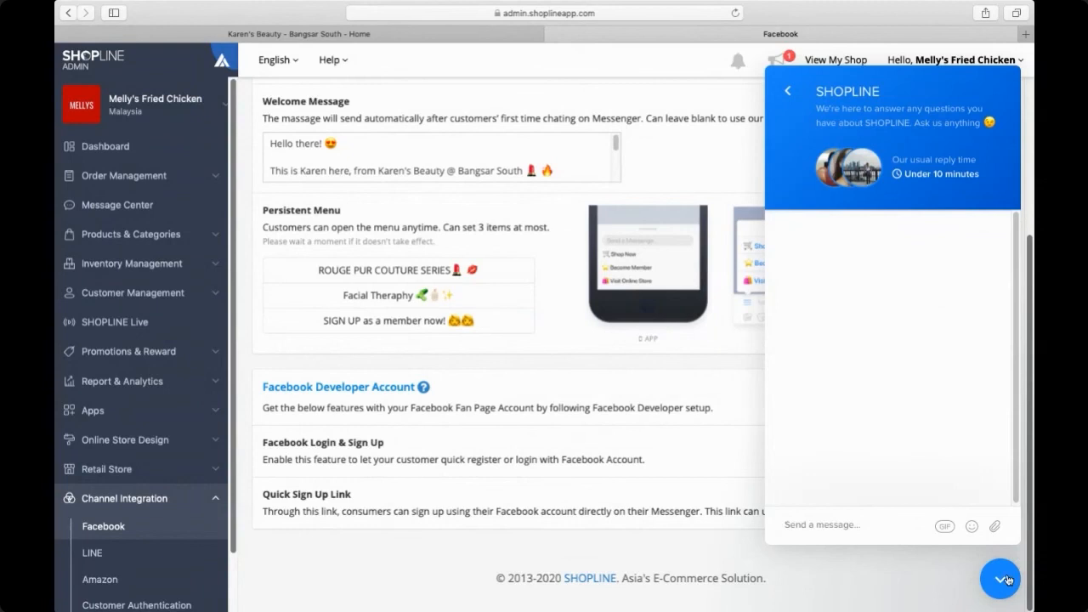
{"action": "left_click", "coordinate": [999, 579]}
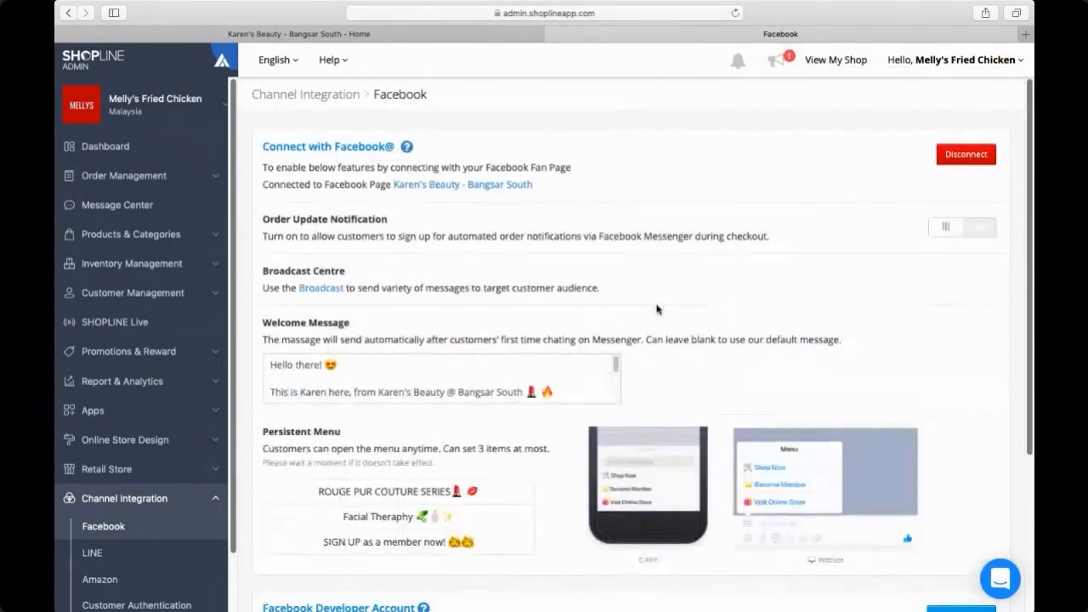
{"action": "left_click", "coordinate": [961, 227]}
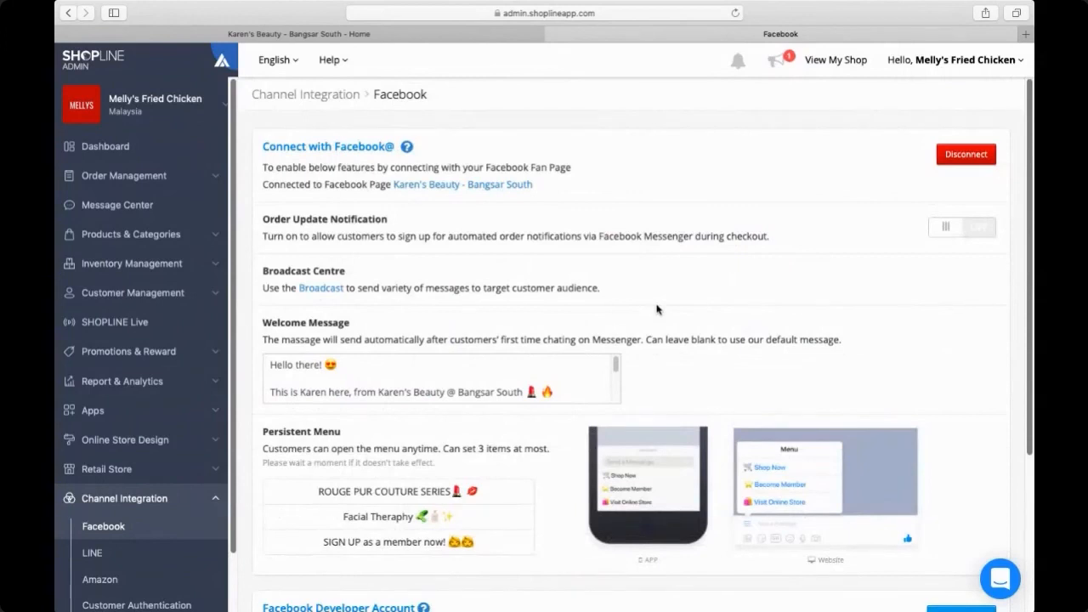